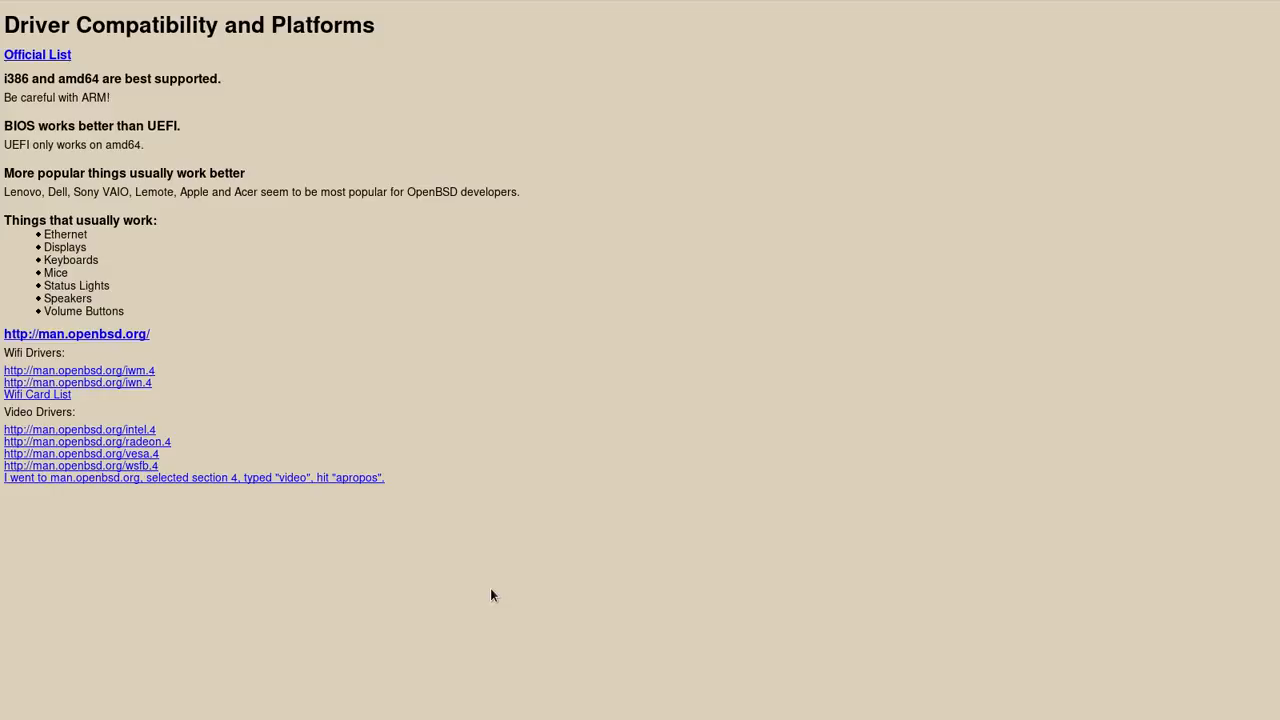
mouse_move(214, 400)
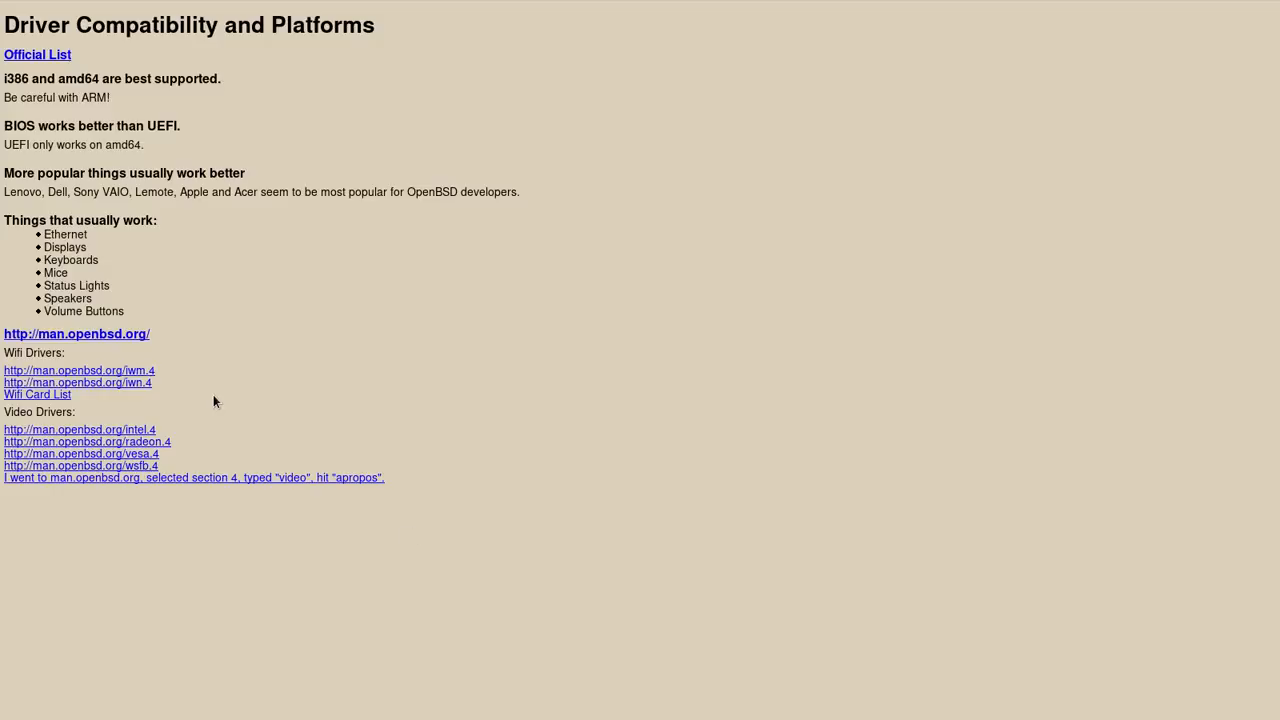
mouse_move(190, 329)
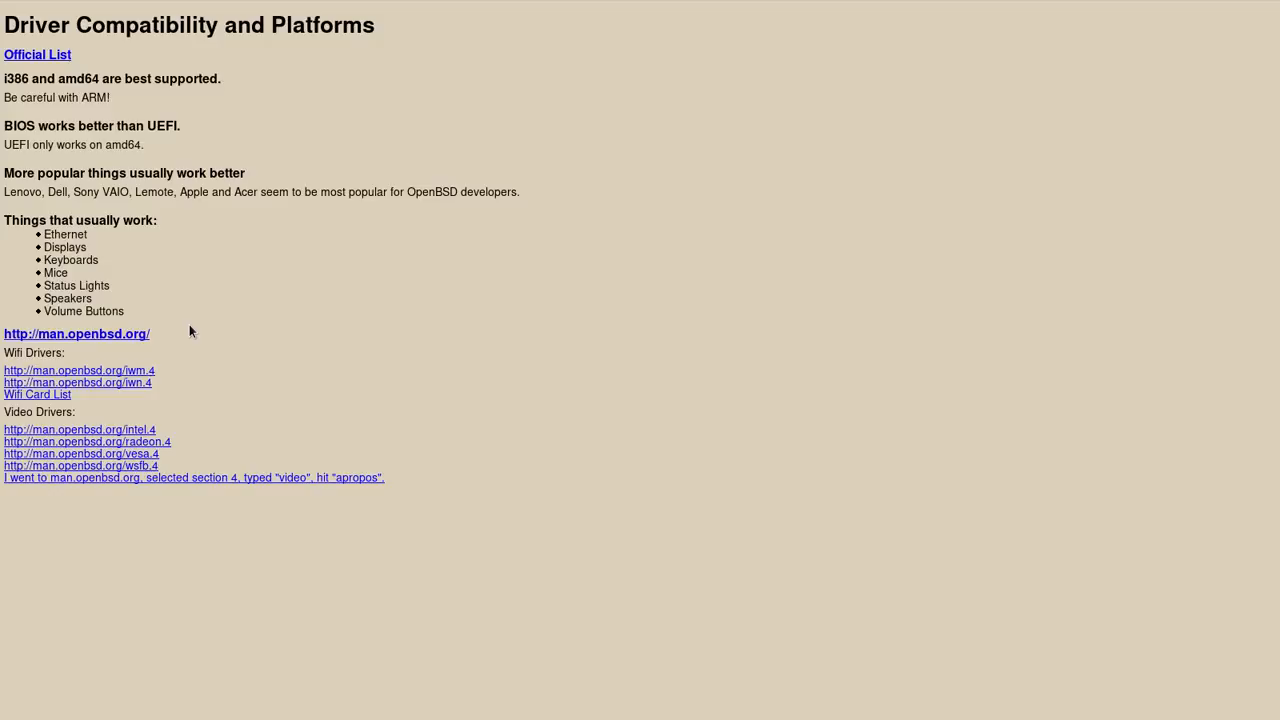
mouse_move(185, 183)
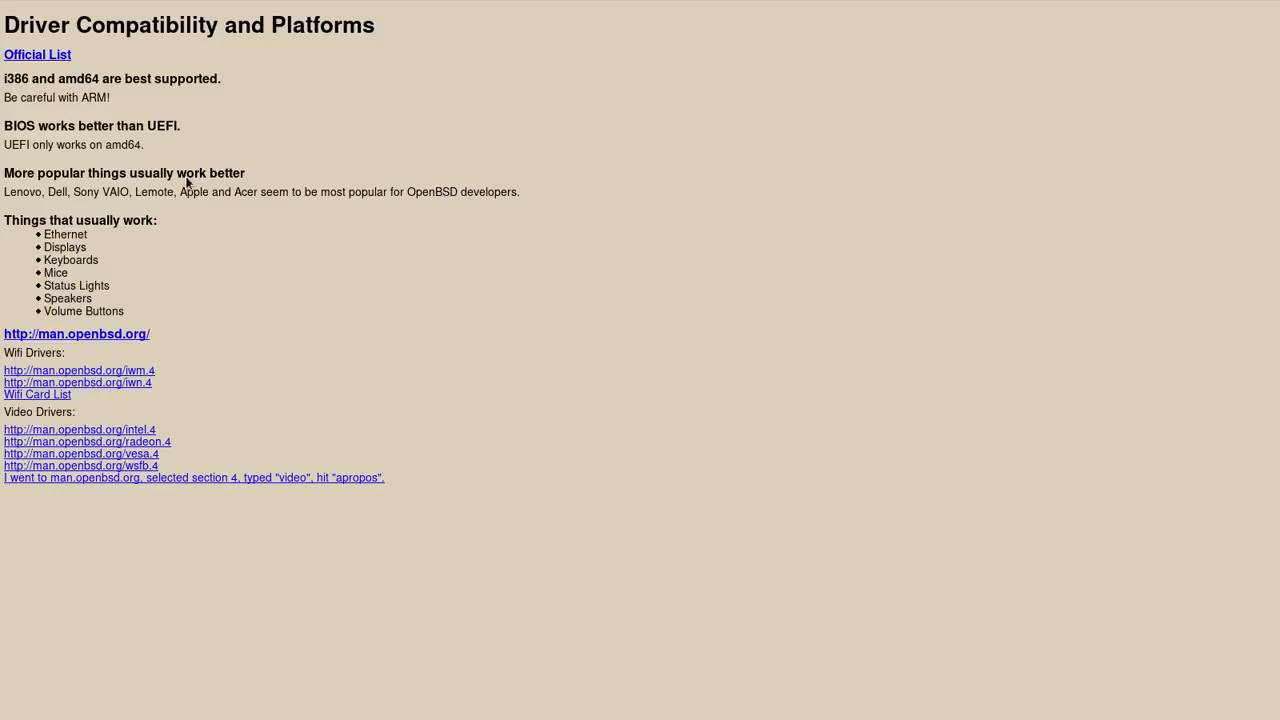
mouse_move(160, 108)
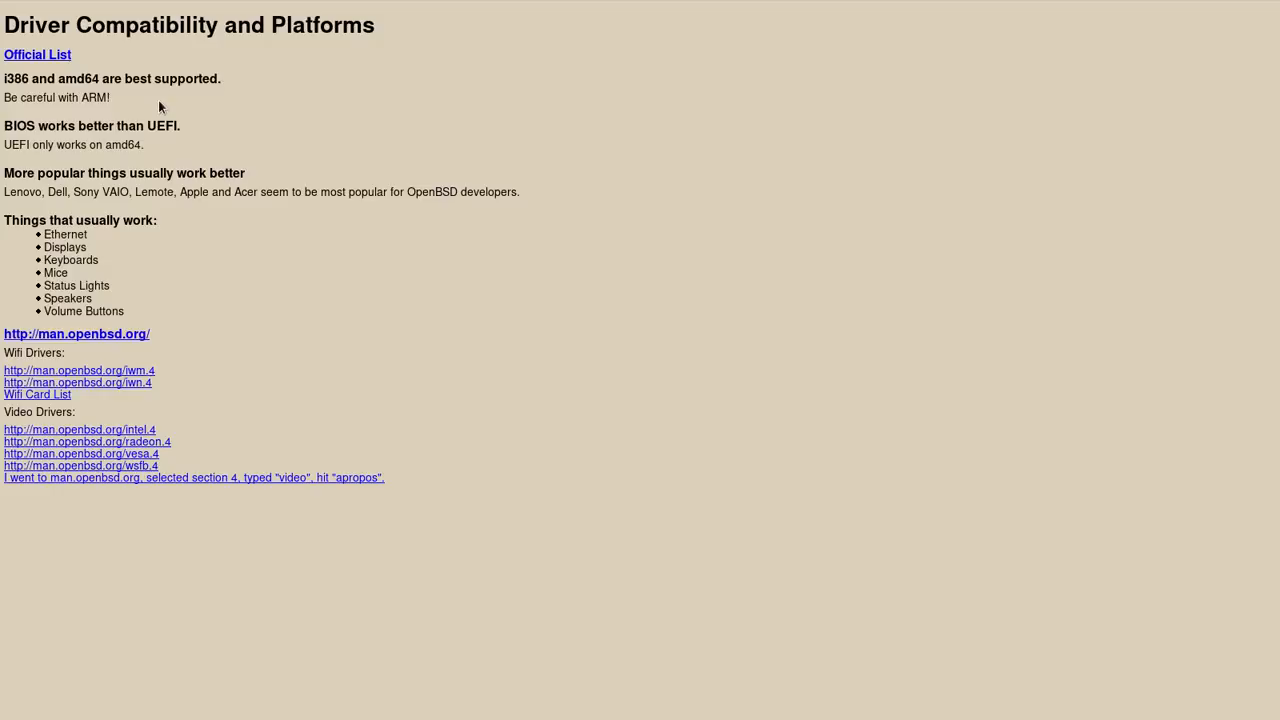
- Load the OpenBSD Platforms page through the slide's 'Official List' link
click(37, 54)
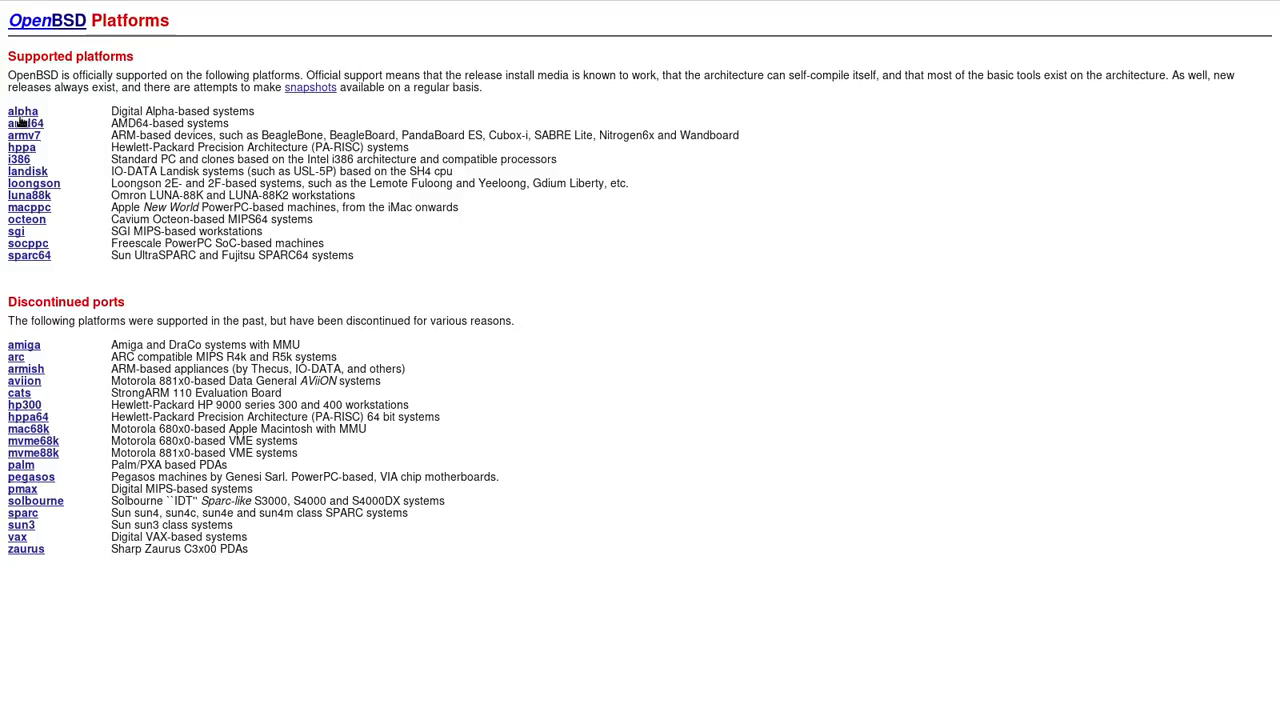
- Open the OpenBSD/octeon port page from the Supported platforms list
click(22, 111)
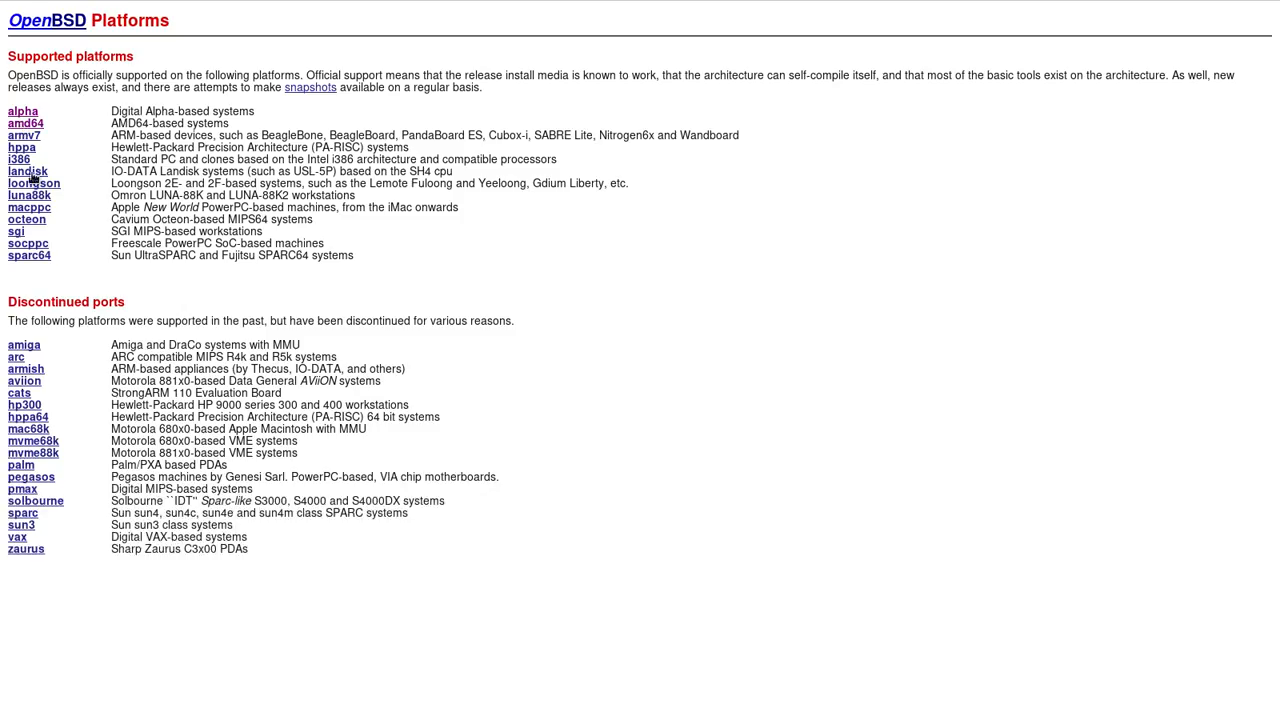
click(18, 159)
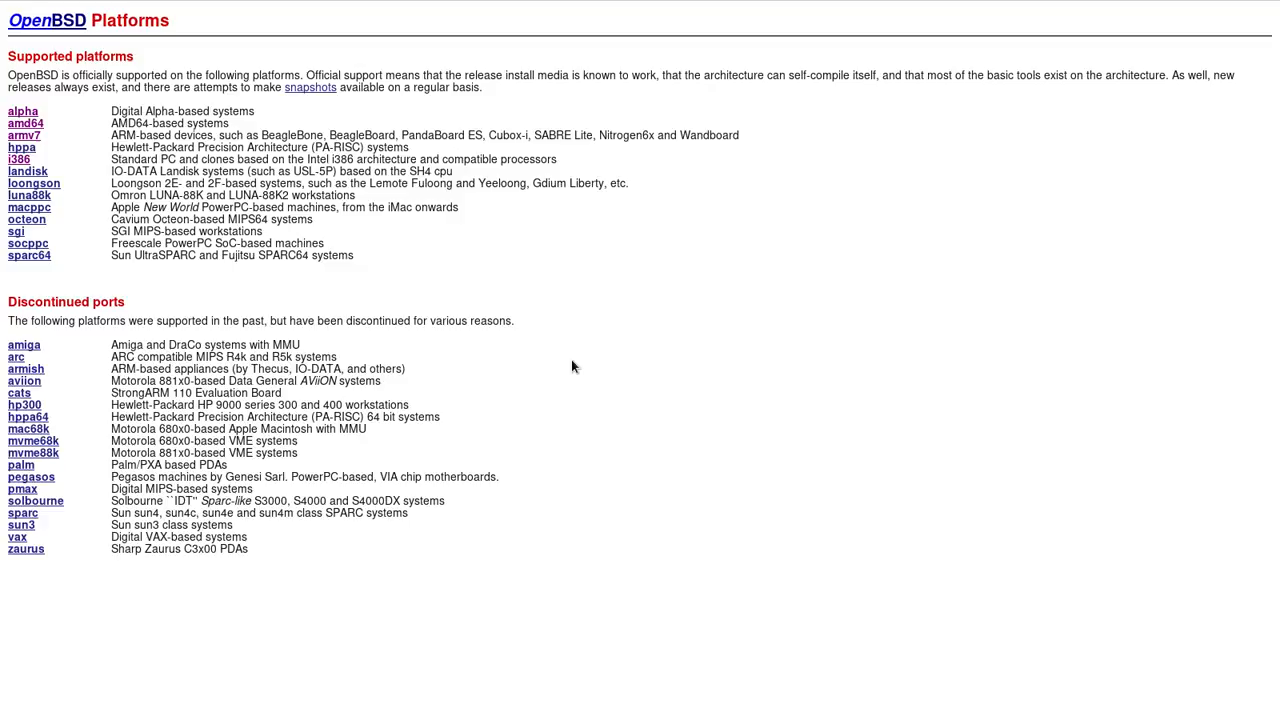
click(26, 219)
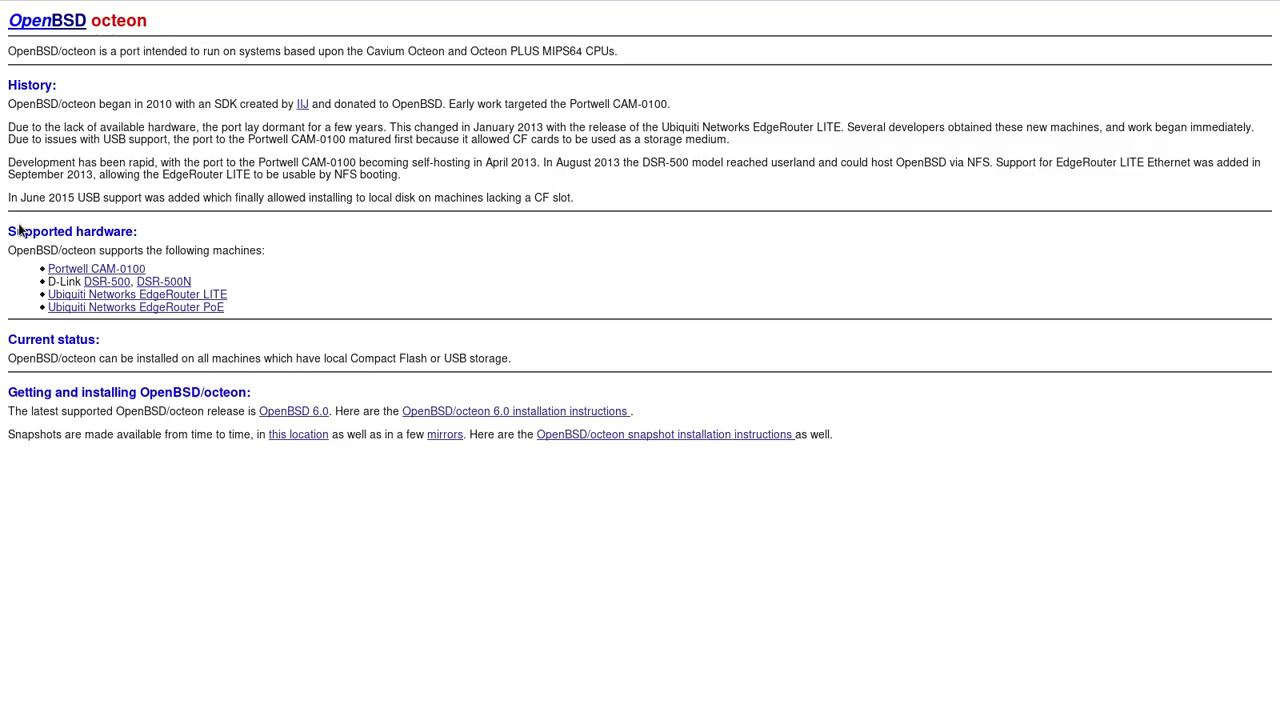
mouse_move(264, 314)
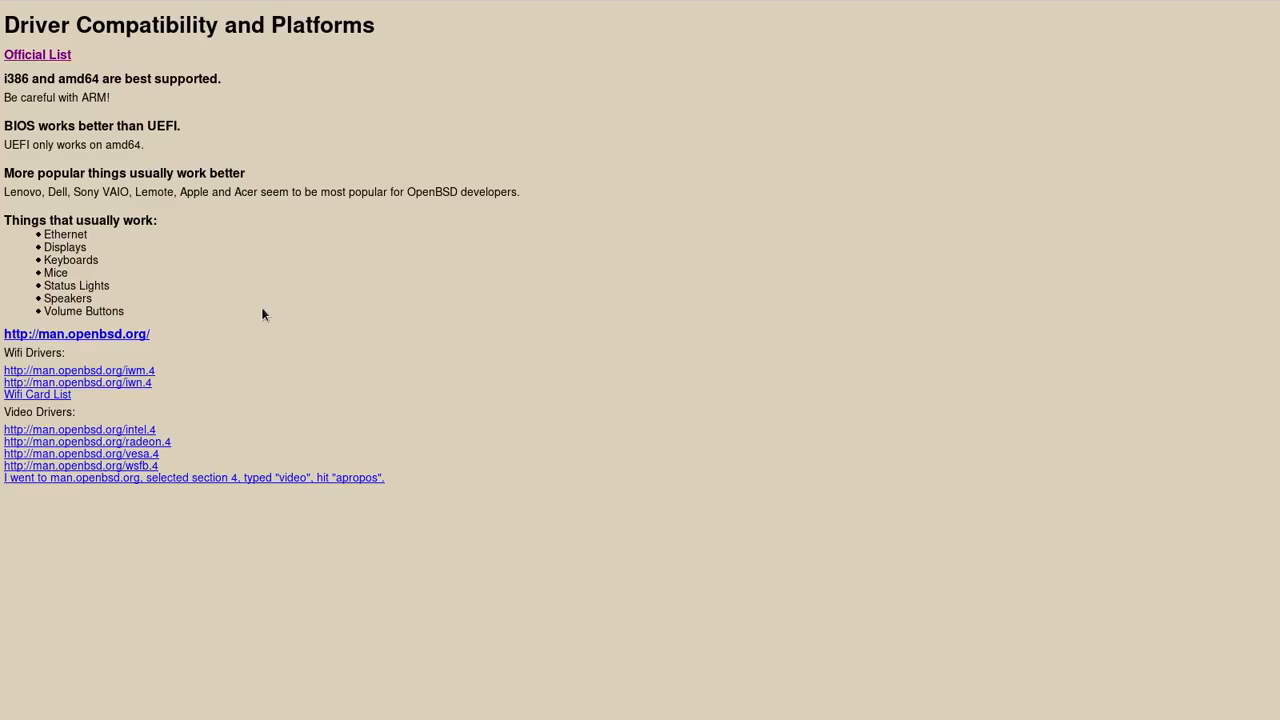
mouse_move(215, 134)
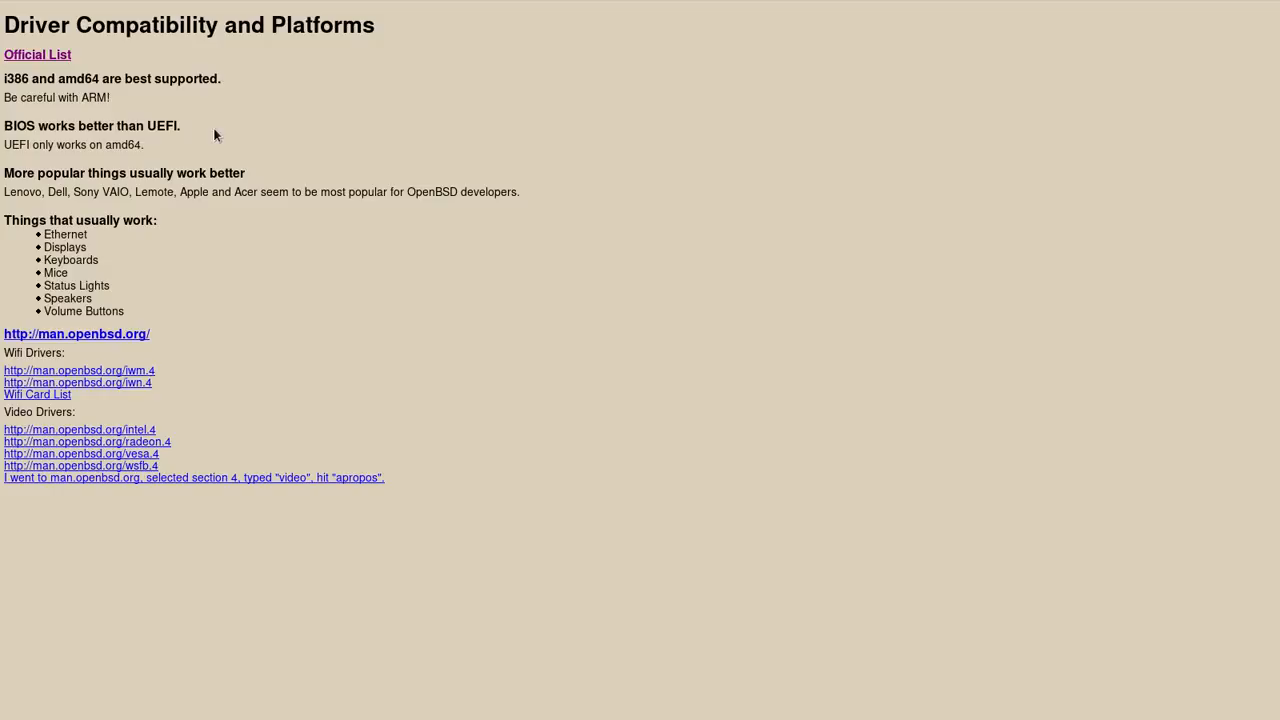
mouse_move(185, 226)
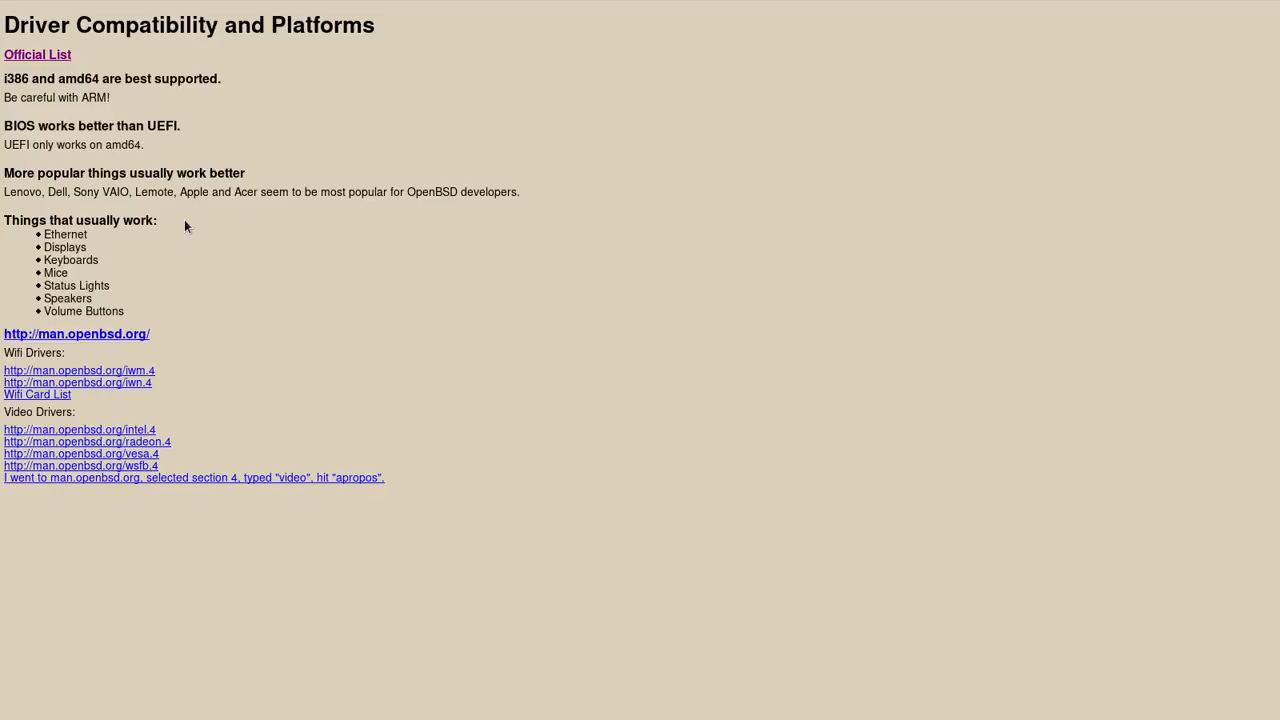
mouse_move(418, 210)
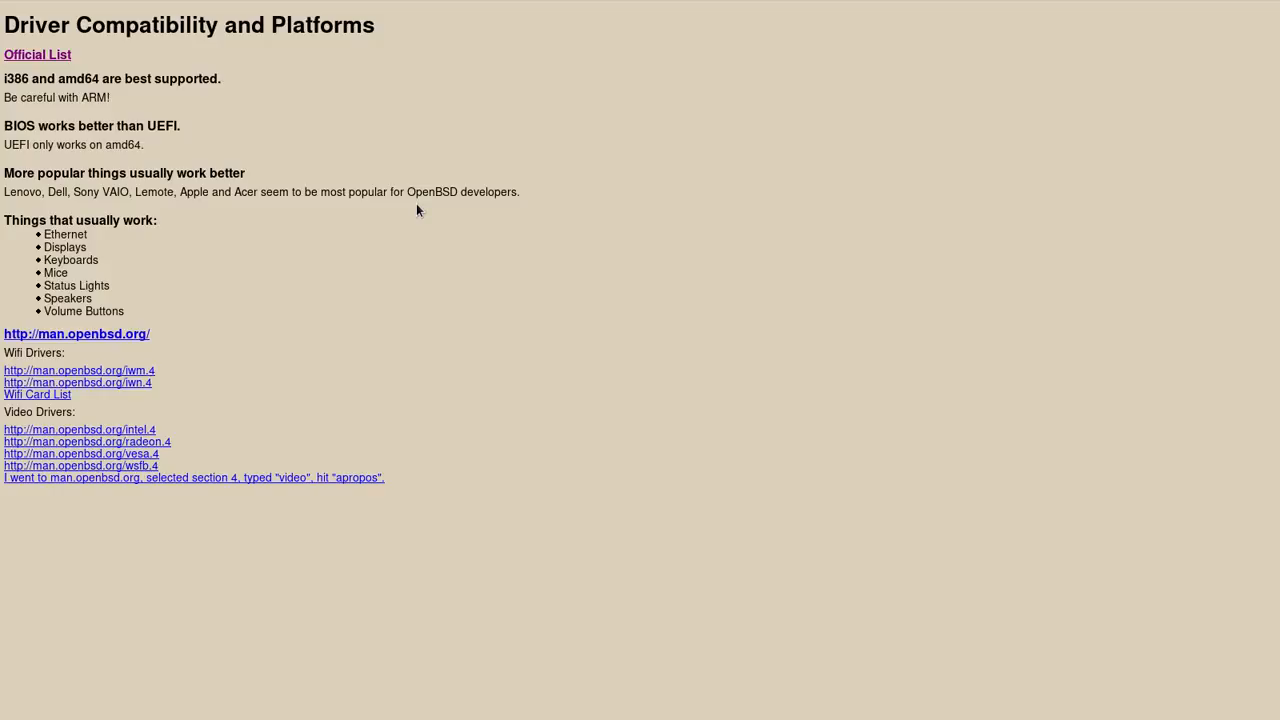
mouse_move(276, 210)
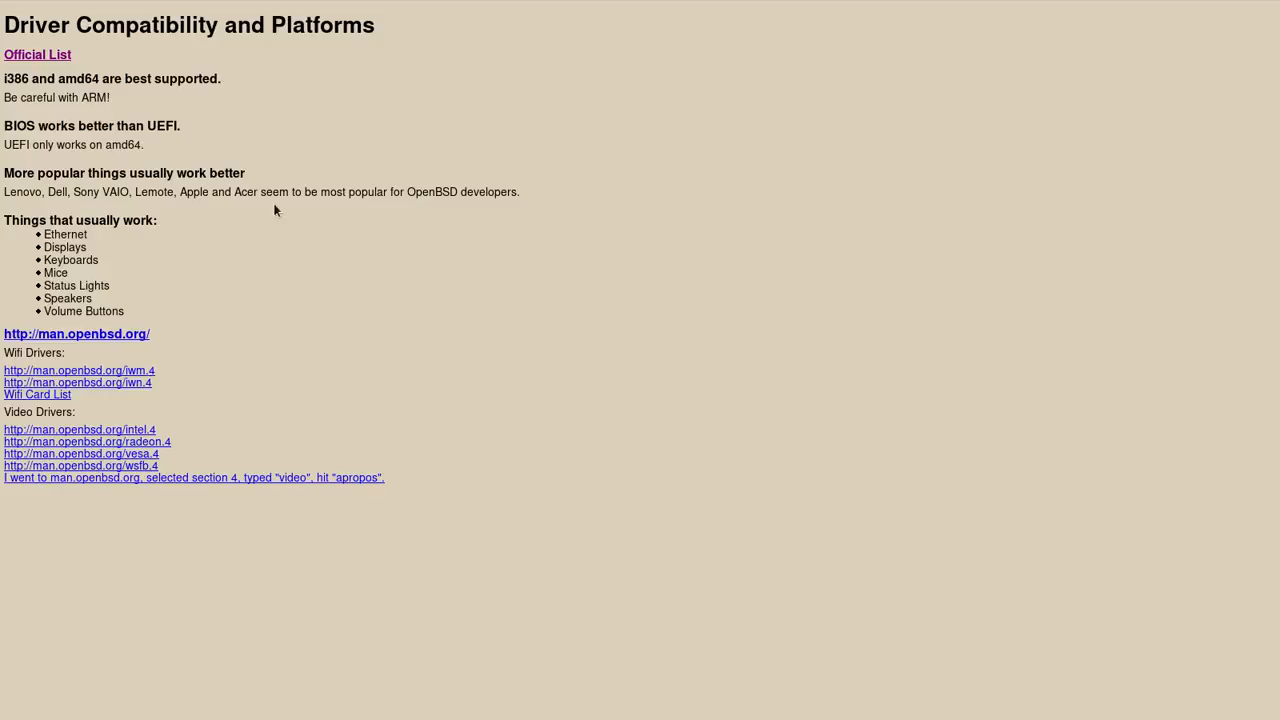
mouse_move(56, 572)
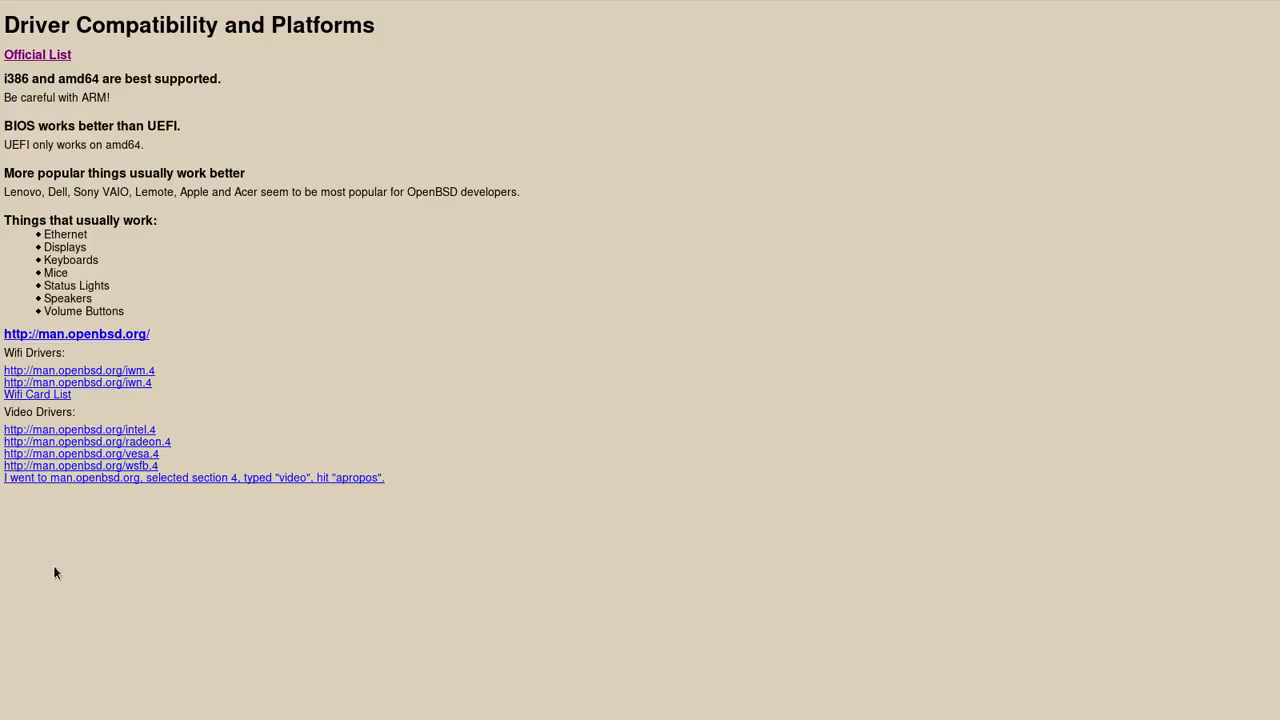
mouse_move(101, 260)
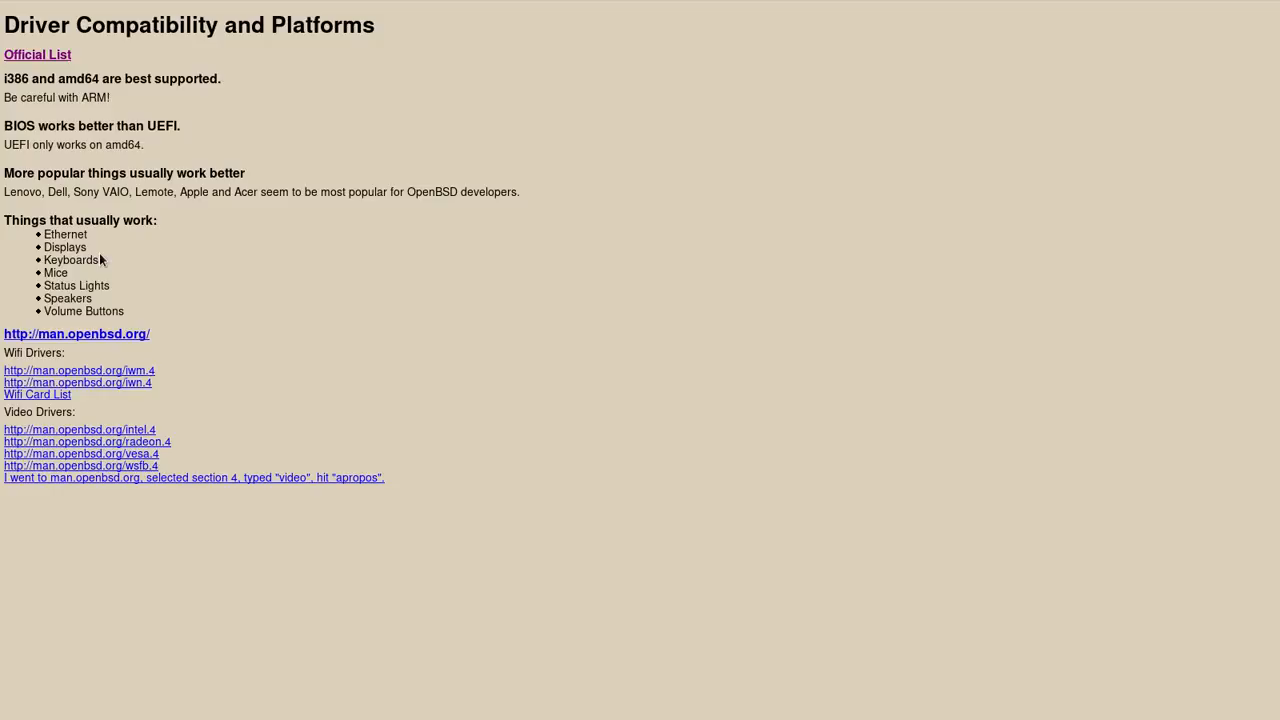
mouse_move(95, 345)
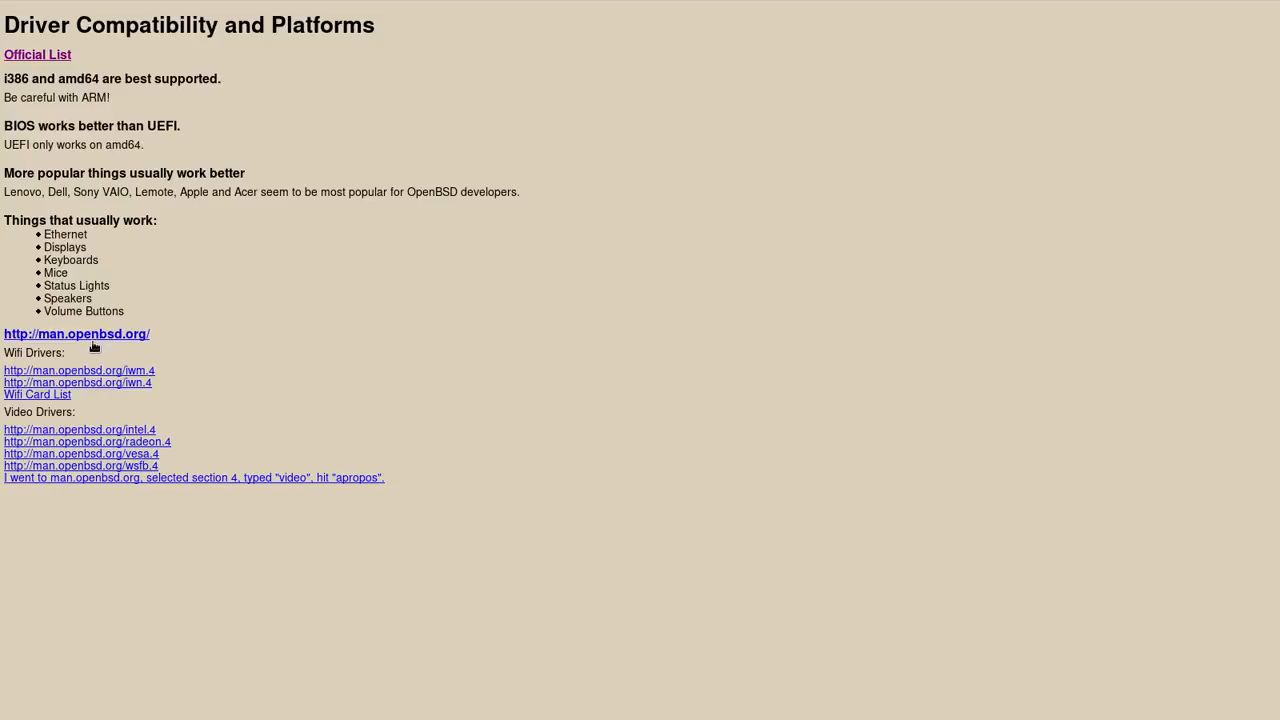
mouse_move(93, 362)
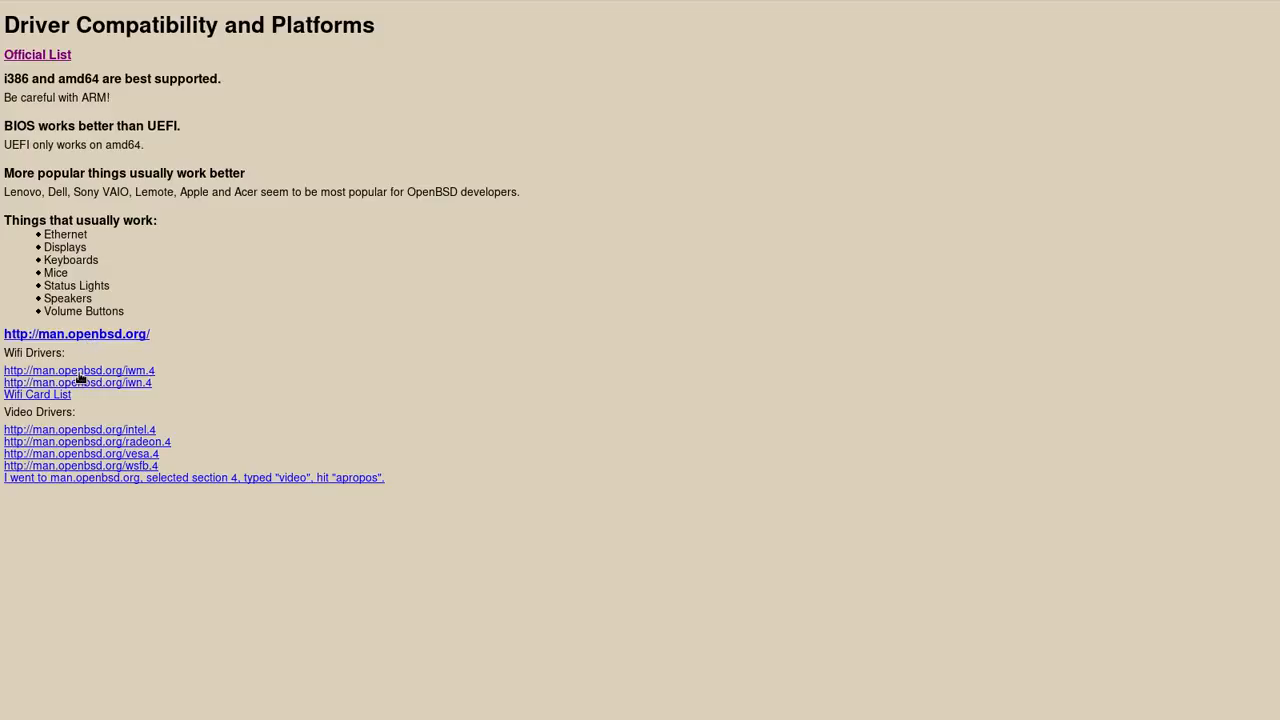
- Open the iwm(4) Intel wireless driver manual page at man.openbsd.org/iwm.4
click(77, 369)
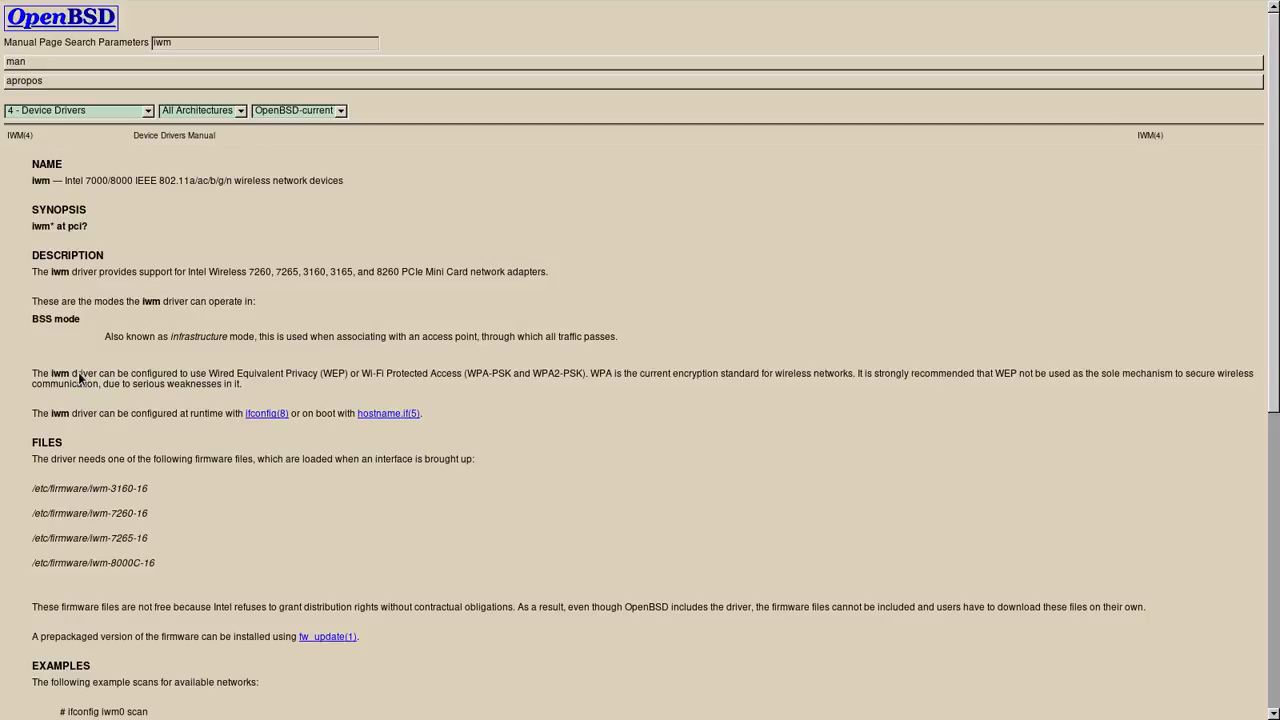
mouse_move(120, 240)
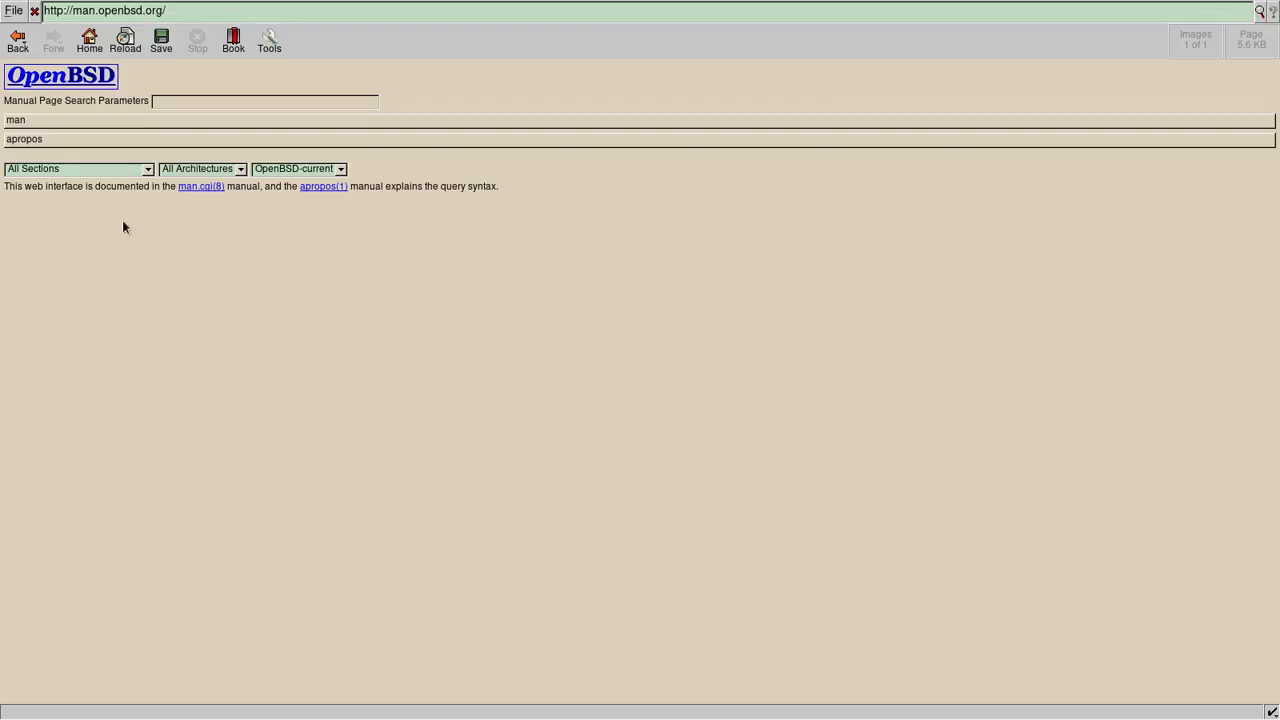
- Change the man.openbsd.org search query from 'iwm' to 'wireless'
click(265, 100)
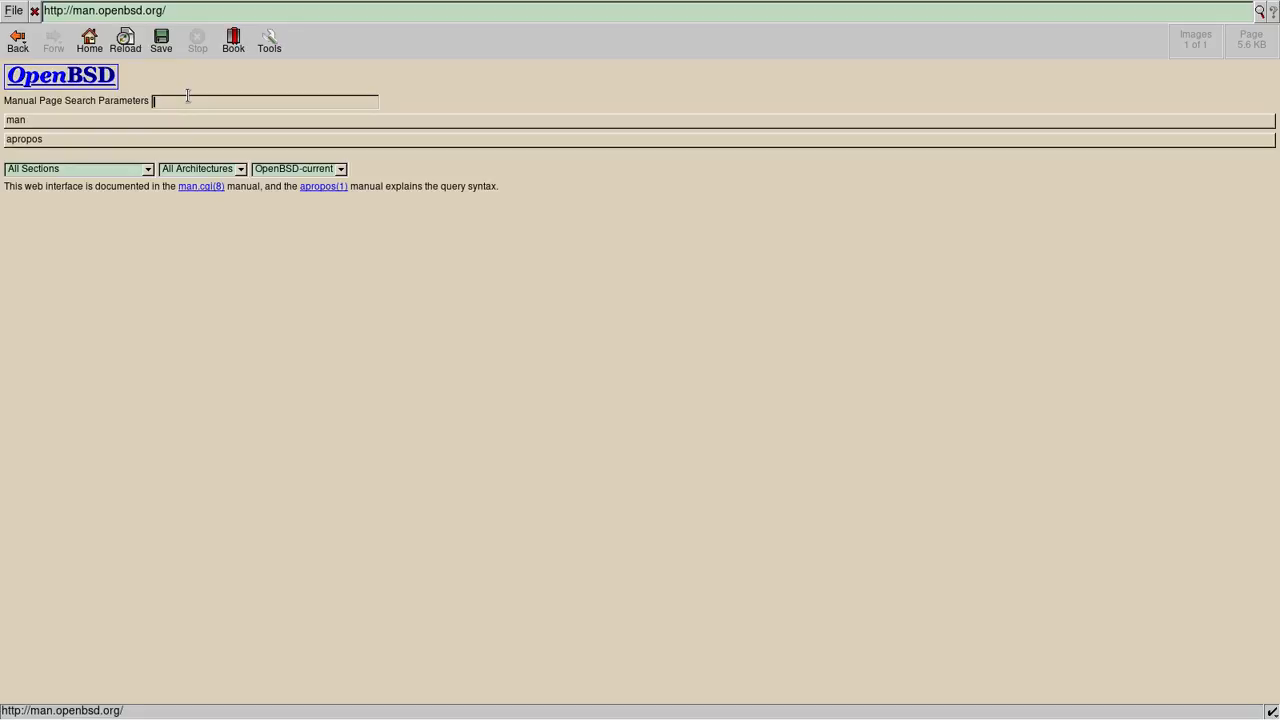
text(iwm)
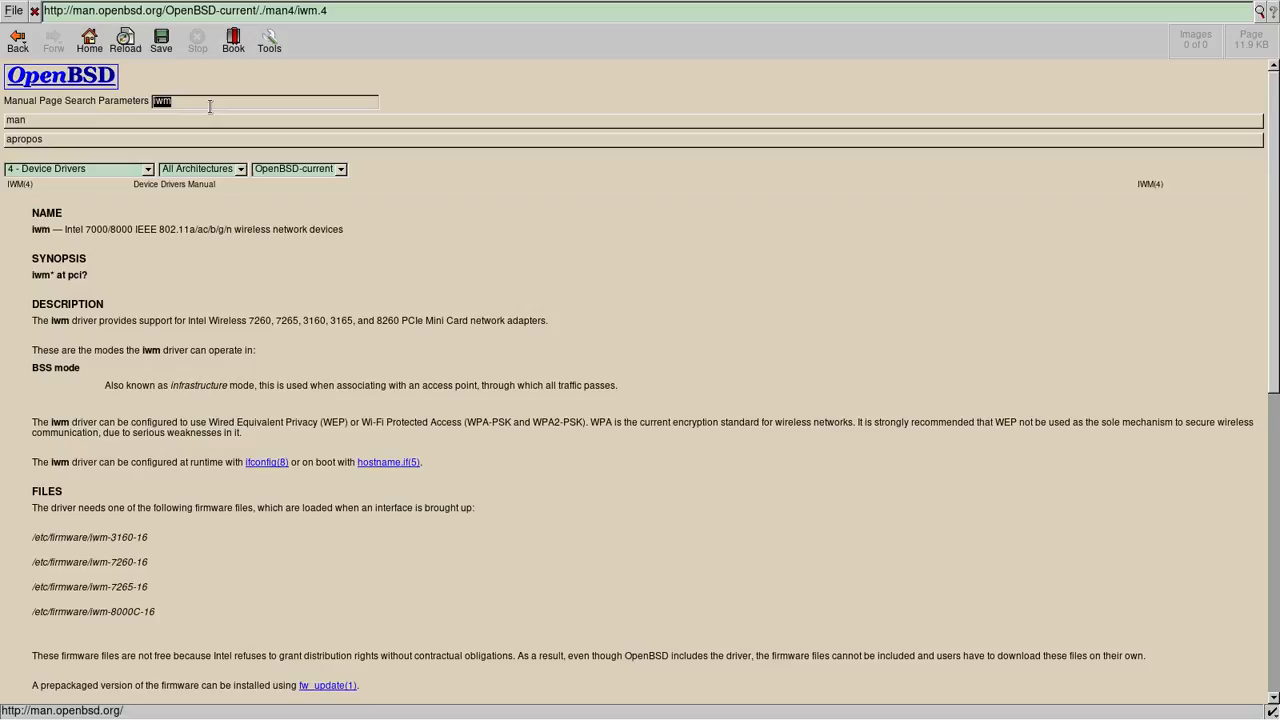
text(wii)
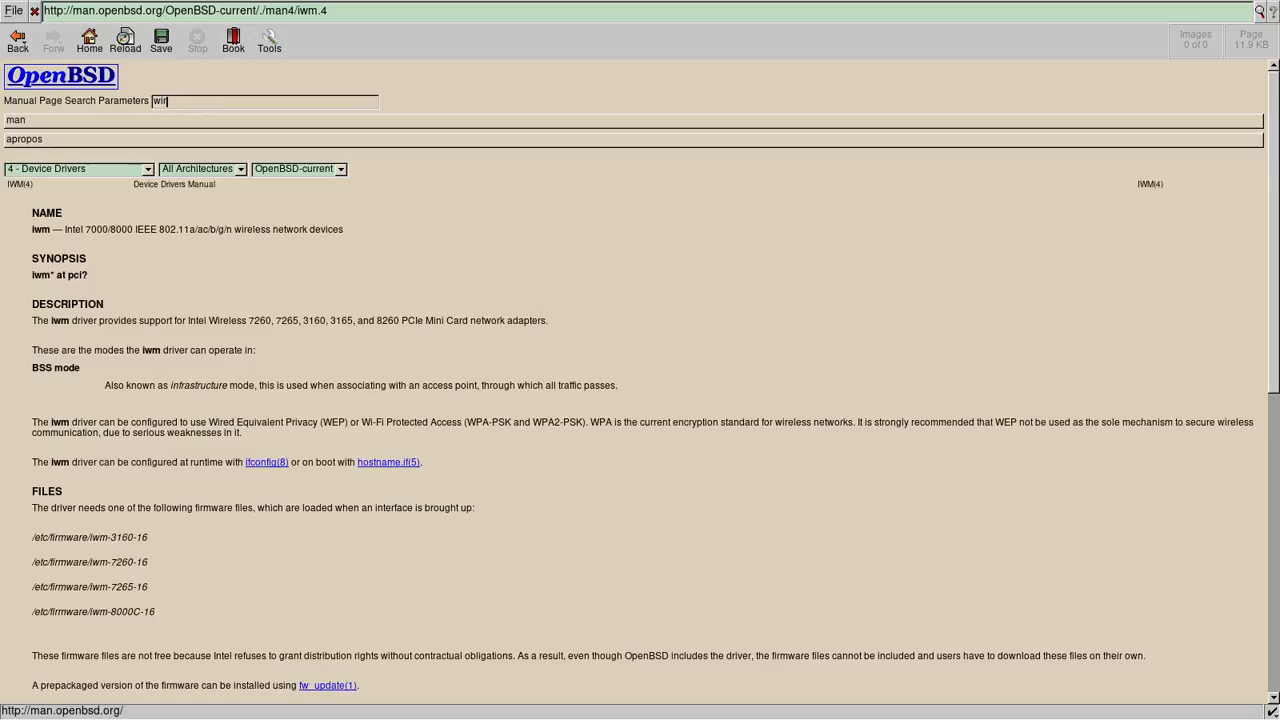
text(wireless)
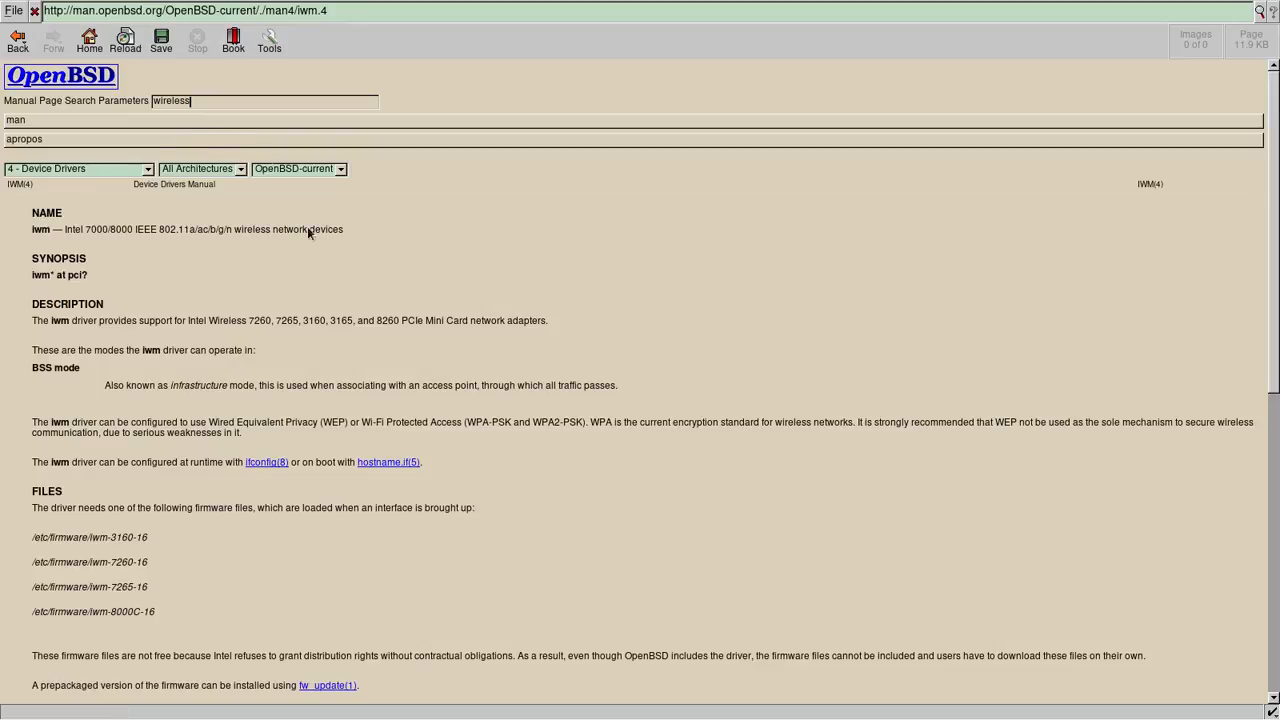
mouse_move(408, 243)
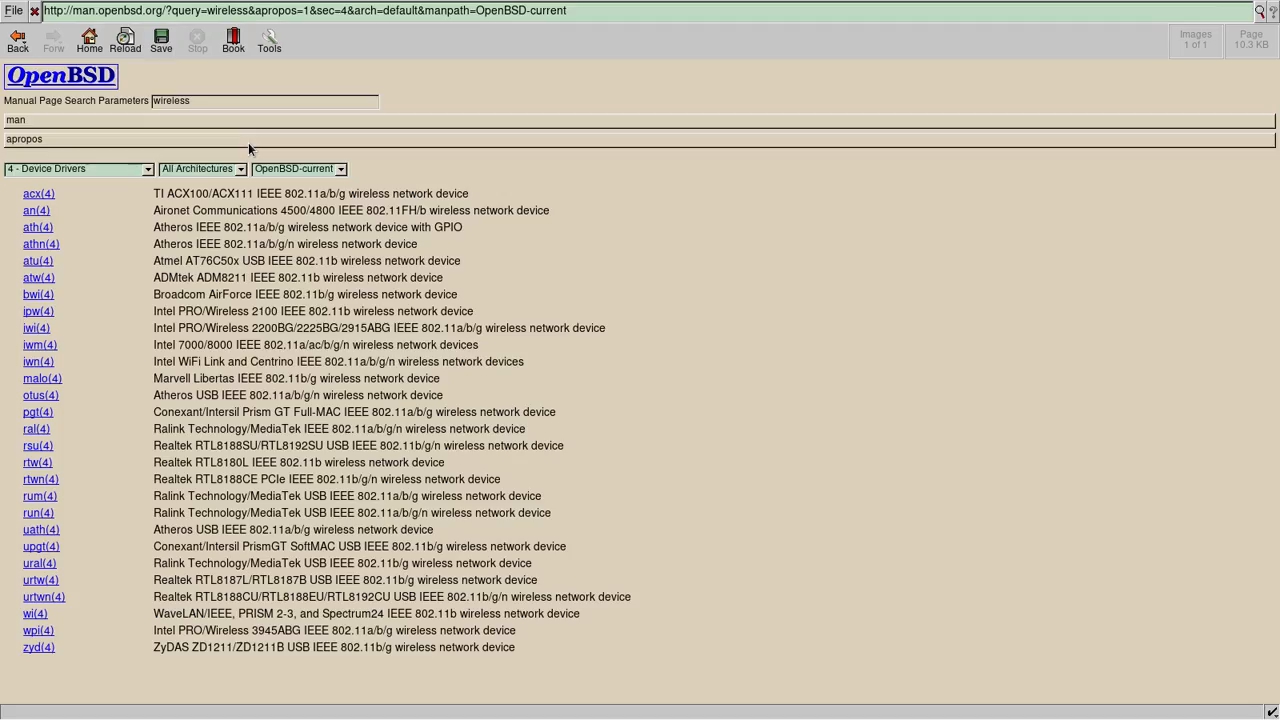
mouse_move(610, 667)
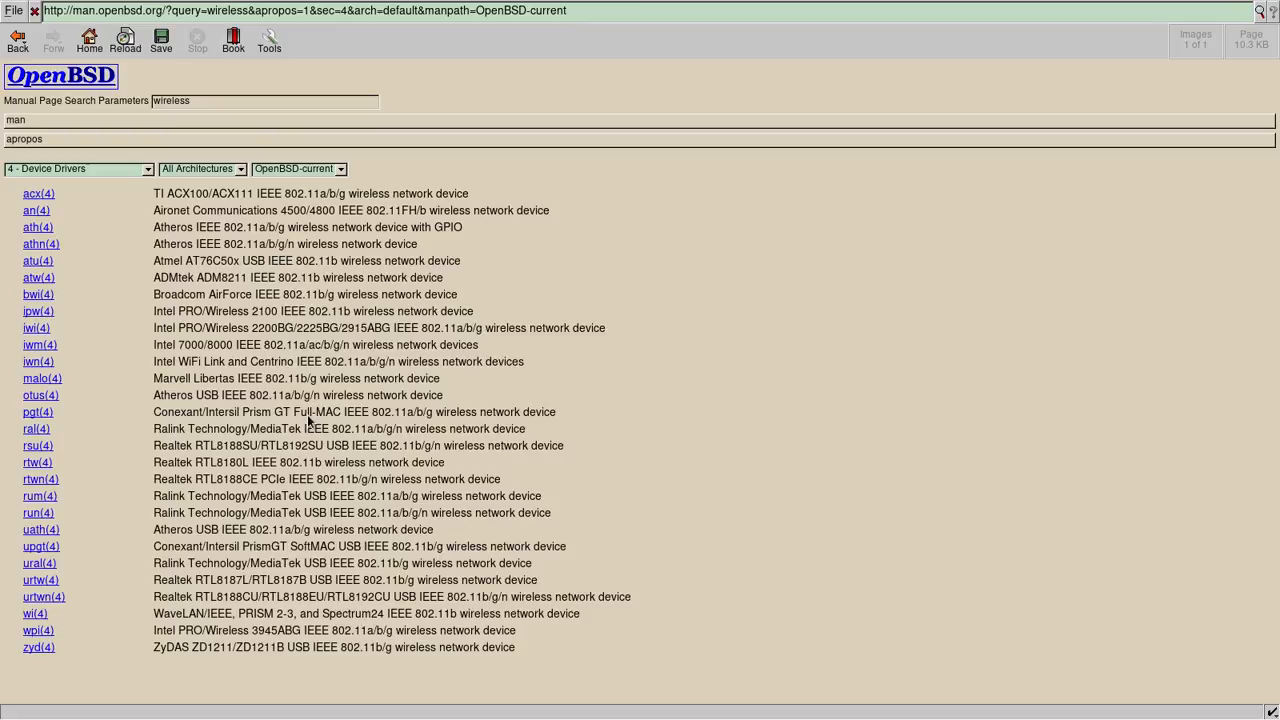
mouse_move(58, 307)
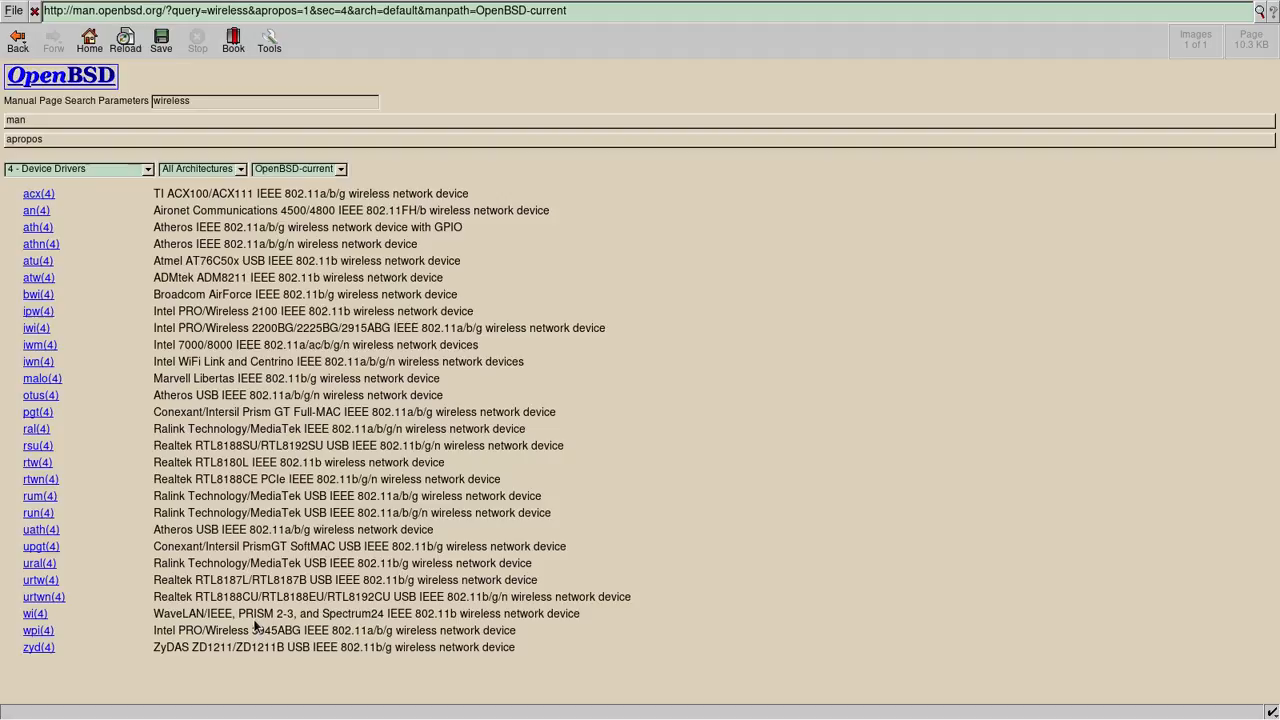
mouse_move(37, 227)
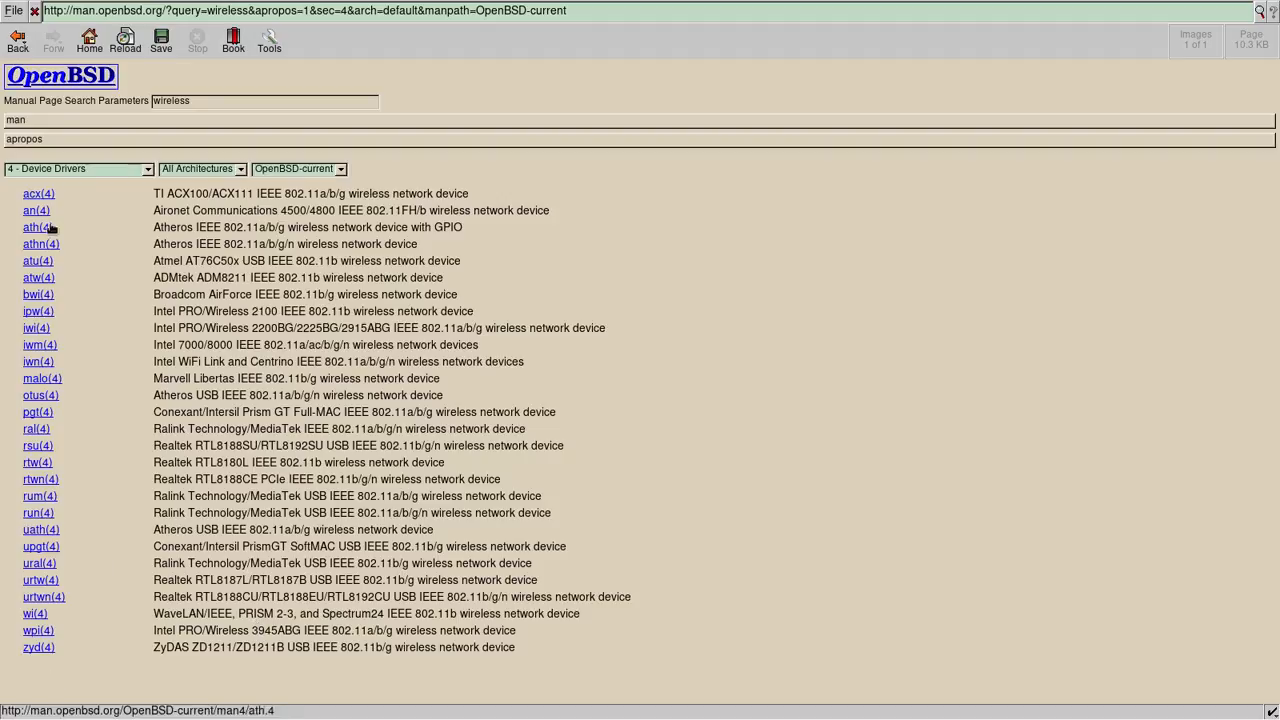
mouse_move(38, 345)
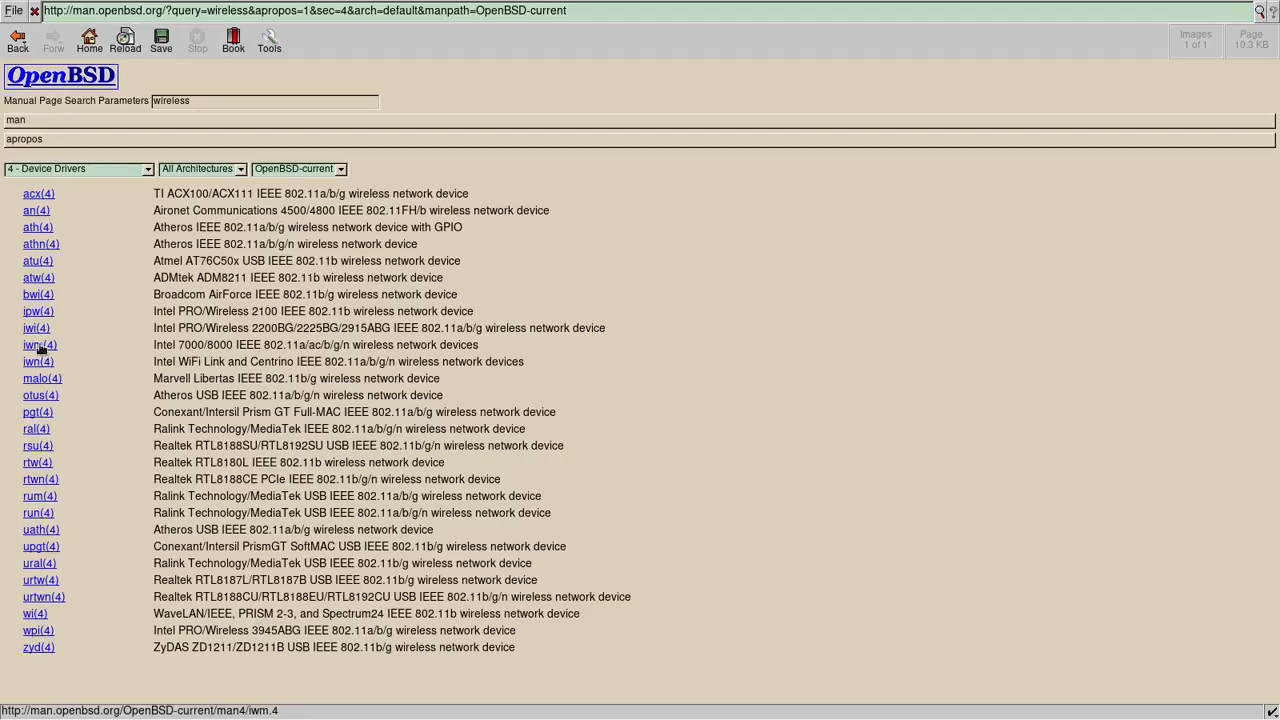
- Open the iwn(4) Intel WiFi Link and Centrino manual page from the results
click(37, 345)
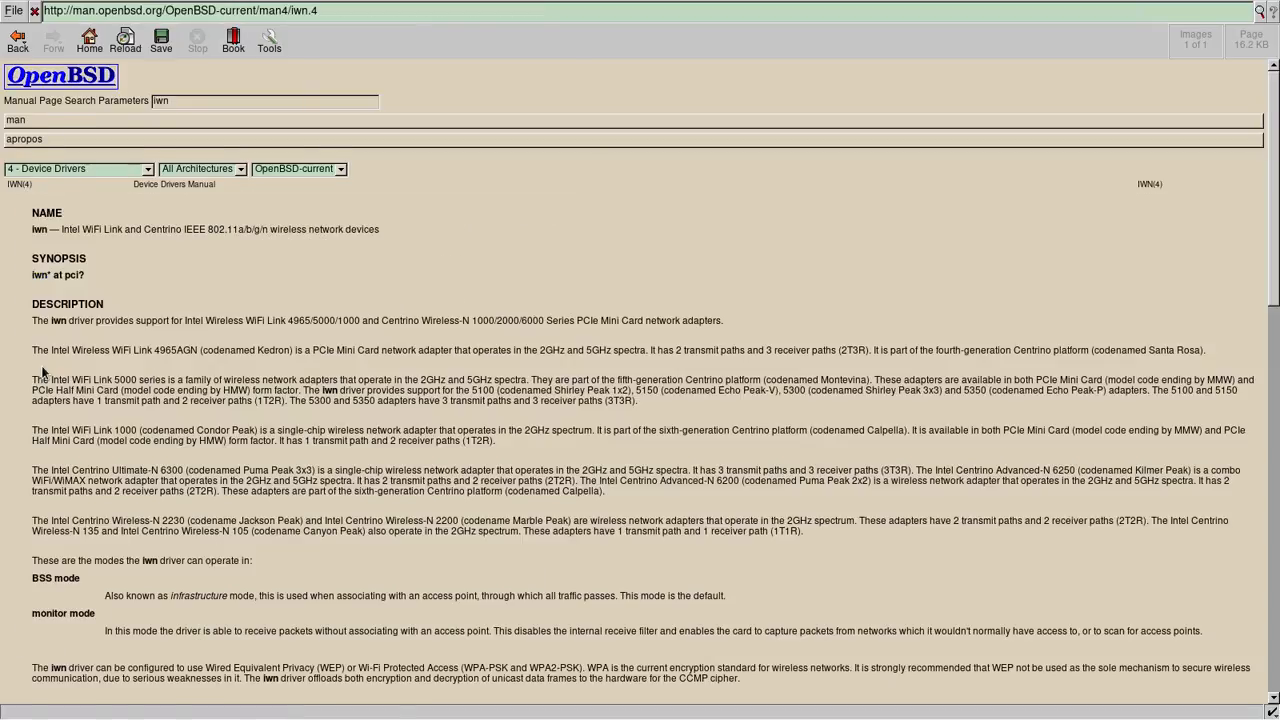
- Scroll the iwn(4) page through firmware files, examples, diagnostics and See Also
scroll(down, 3)
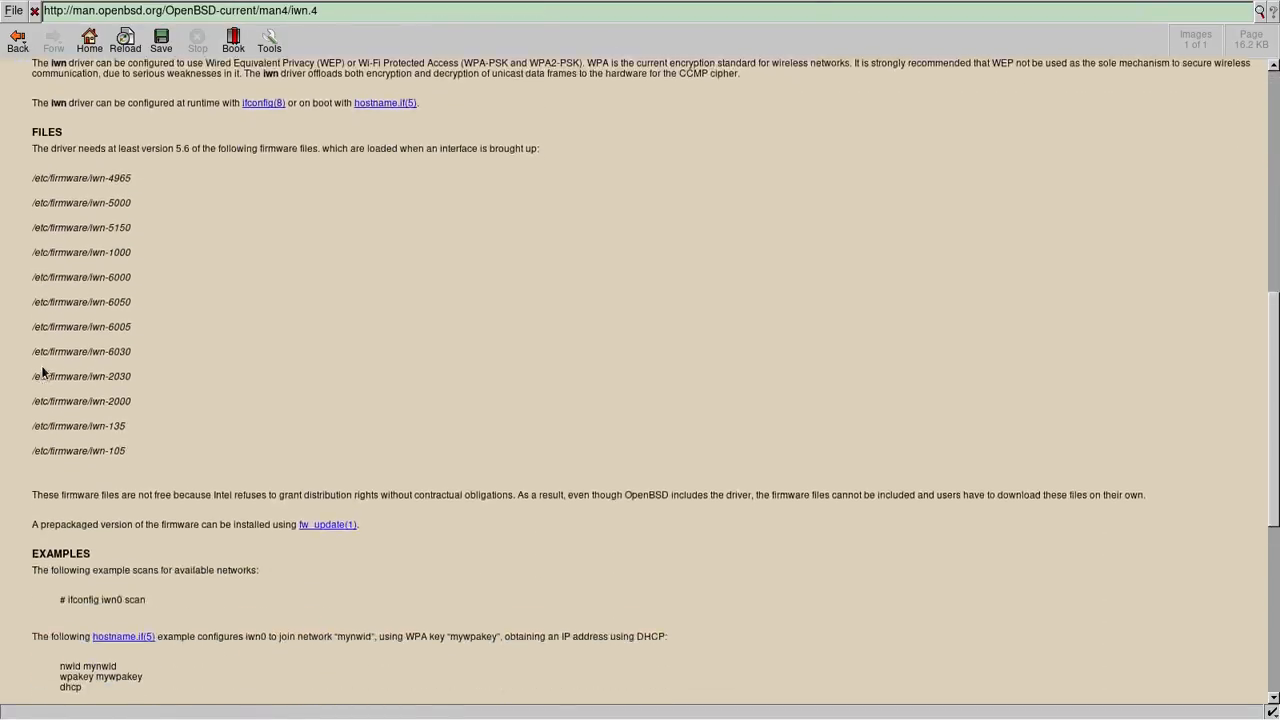
scroll(down, 3)
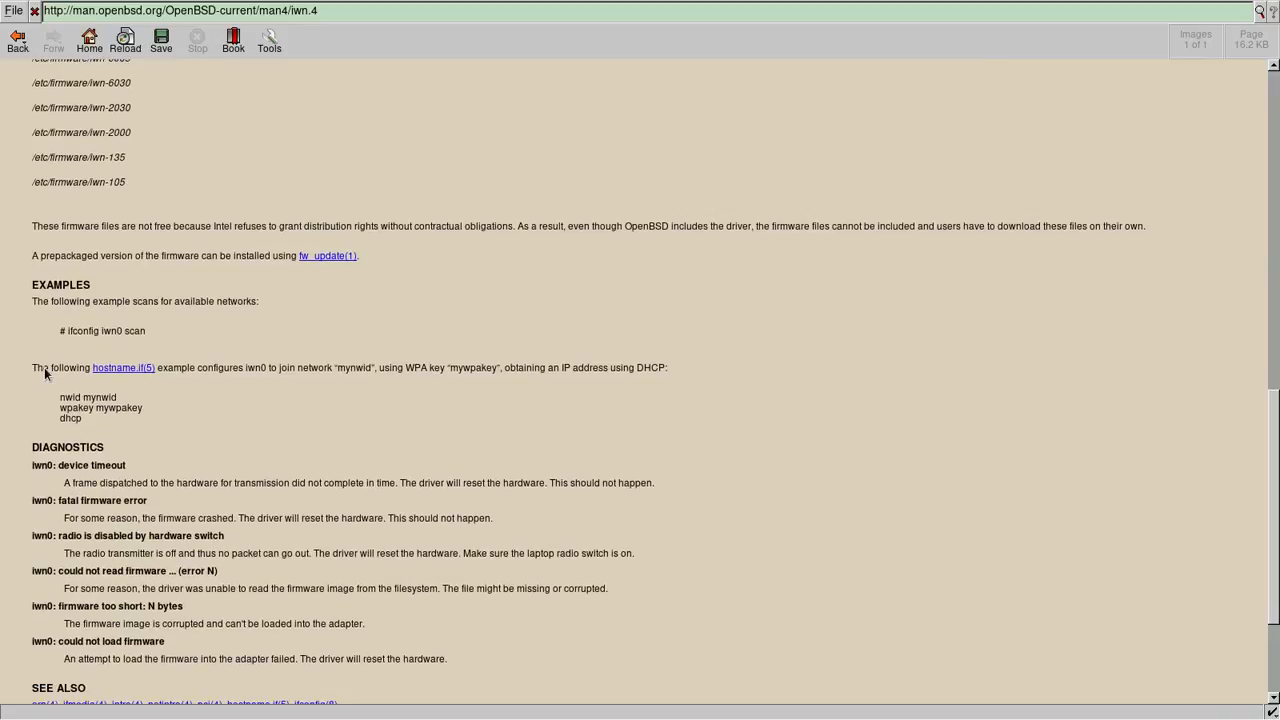
scroll(down, 3)
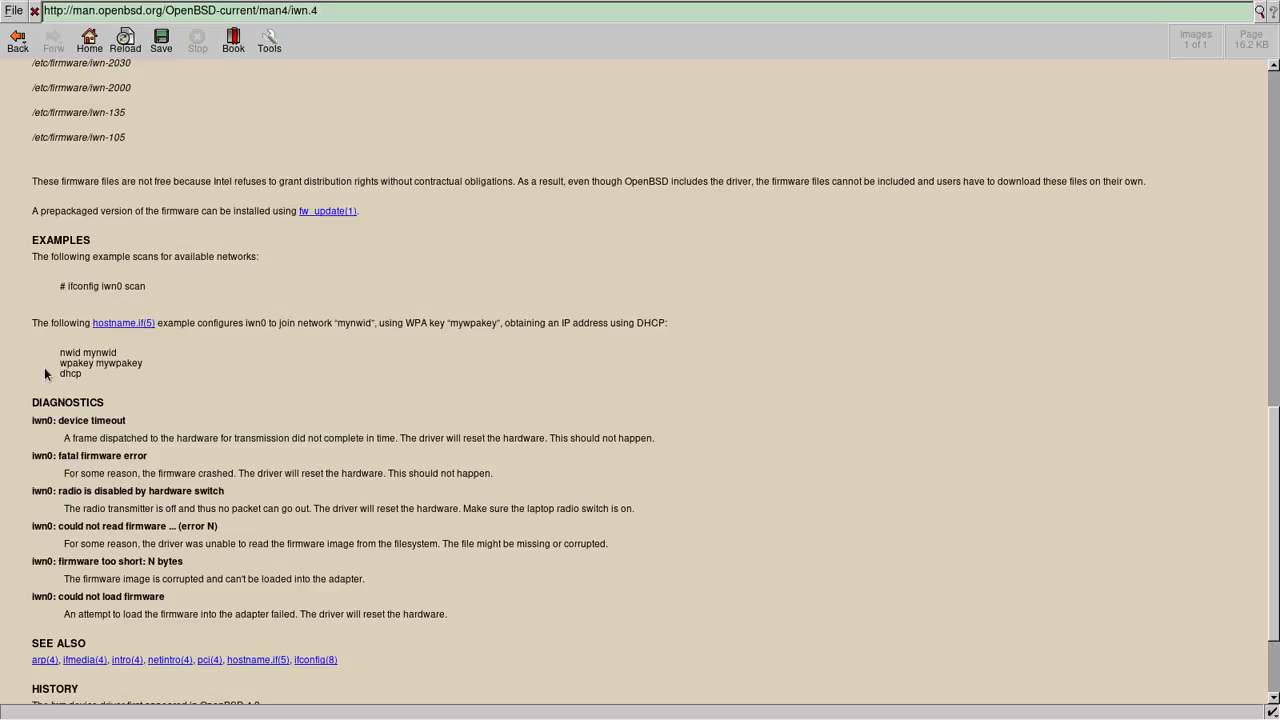
mouse_move(362, 218)
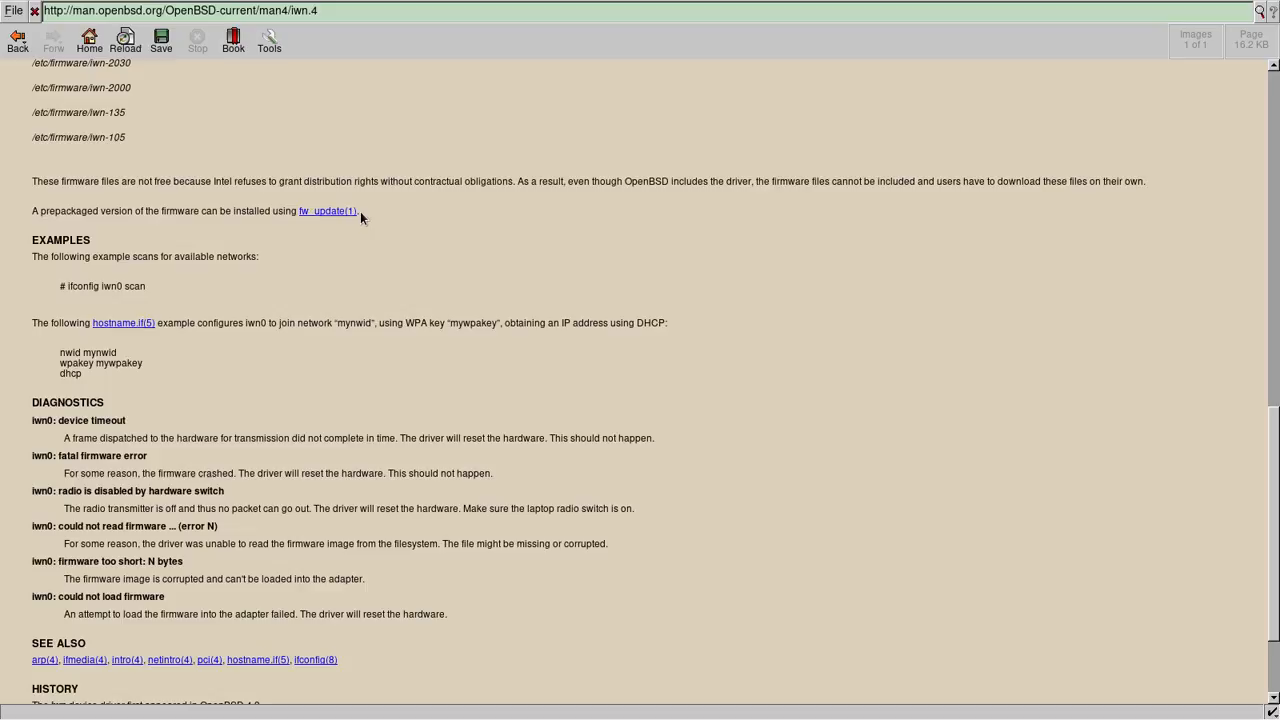
mouse_move(327, 211)
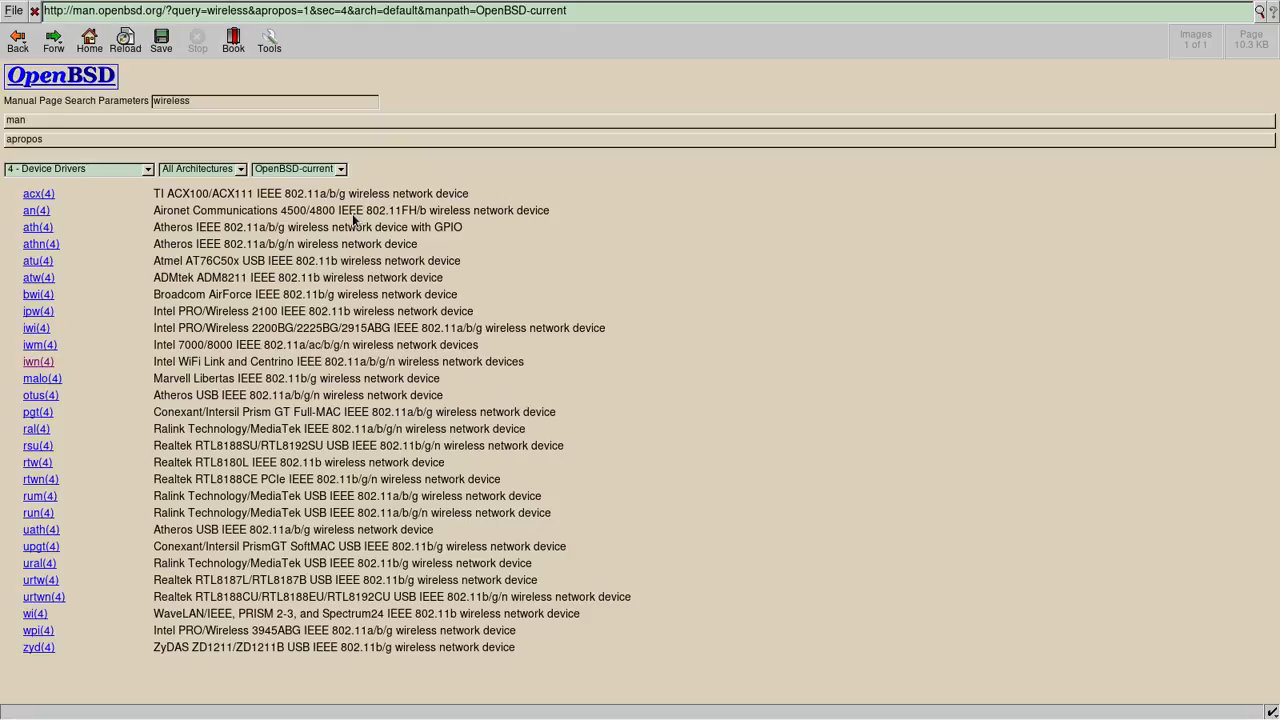
- Return to the drivers slide and open the local wifi.txt Wifi Card List
click(88, 40)
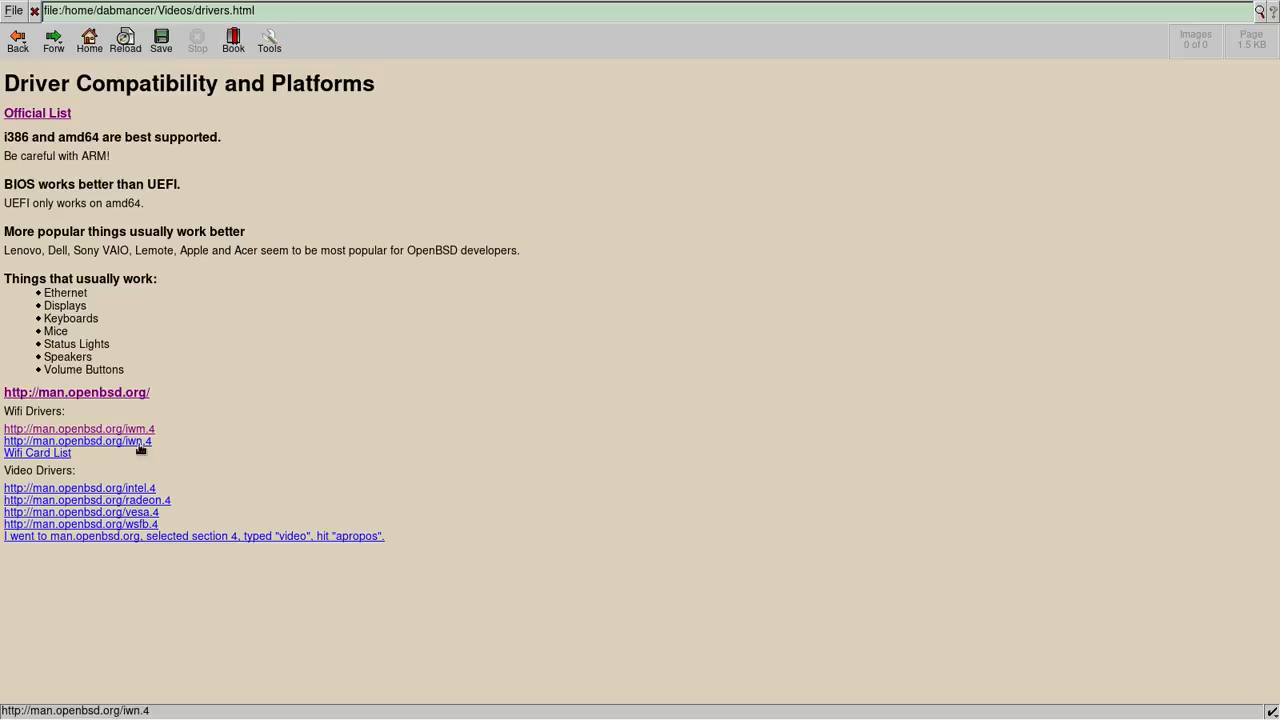
click(37, 452)
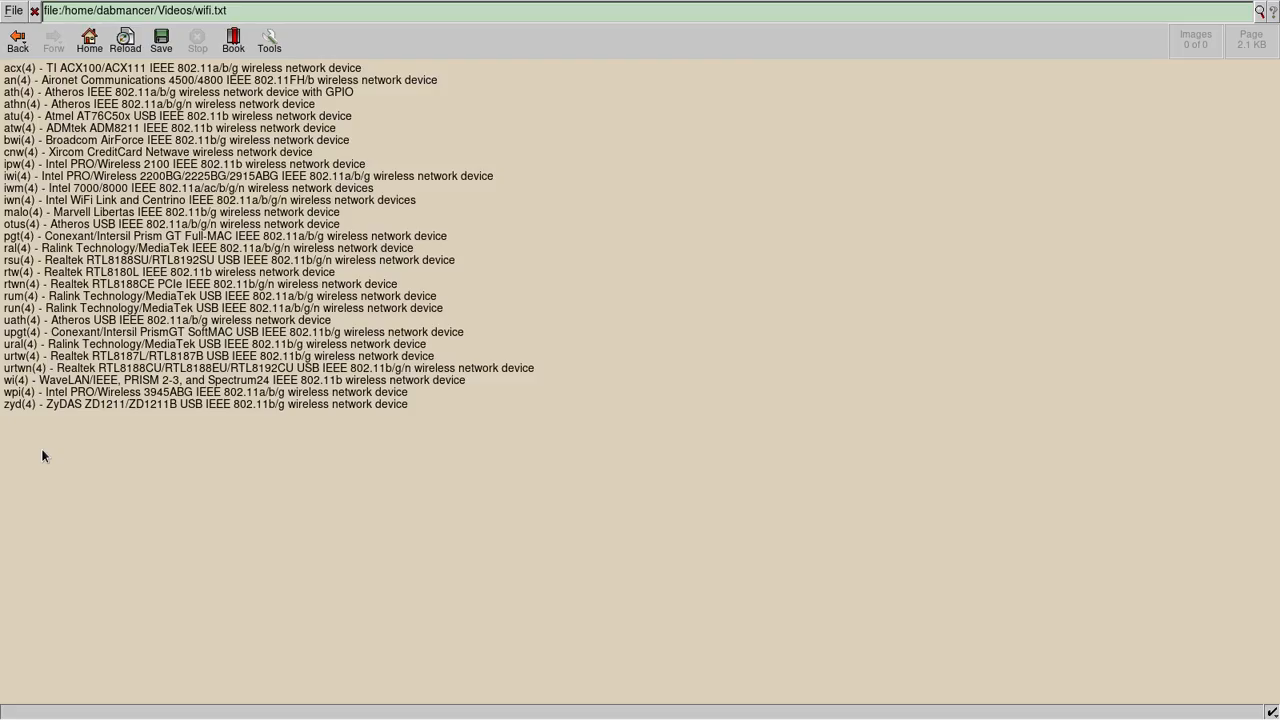
mouse_move(500, 450)
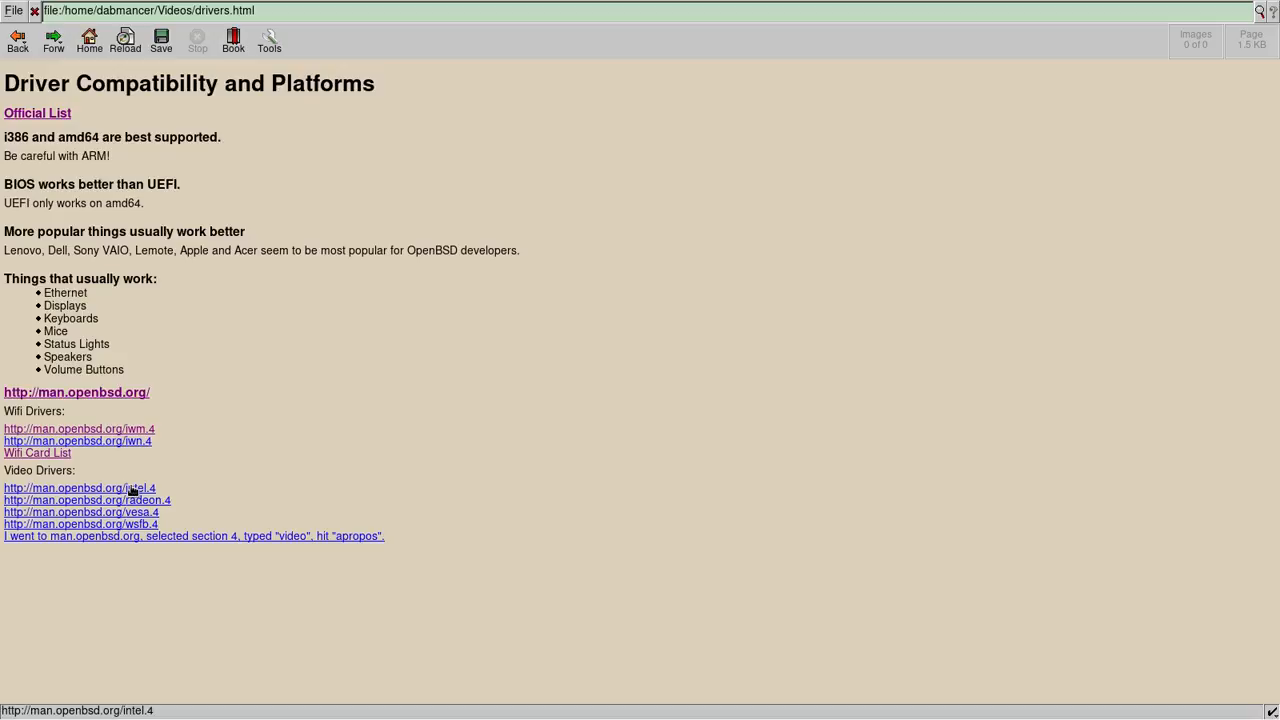
- View the intel(4) and radeon(4) video driver manual pages, returning to the slide each time
click(78, 487)
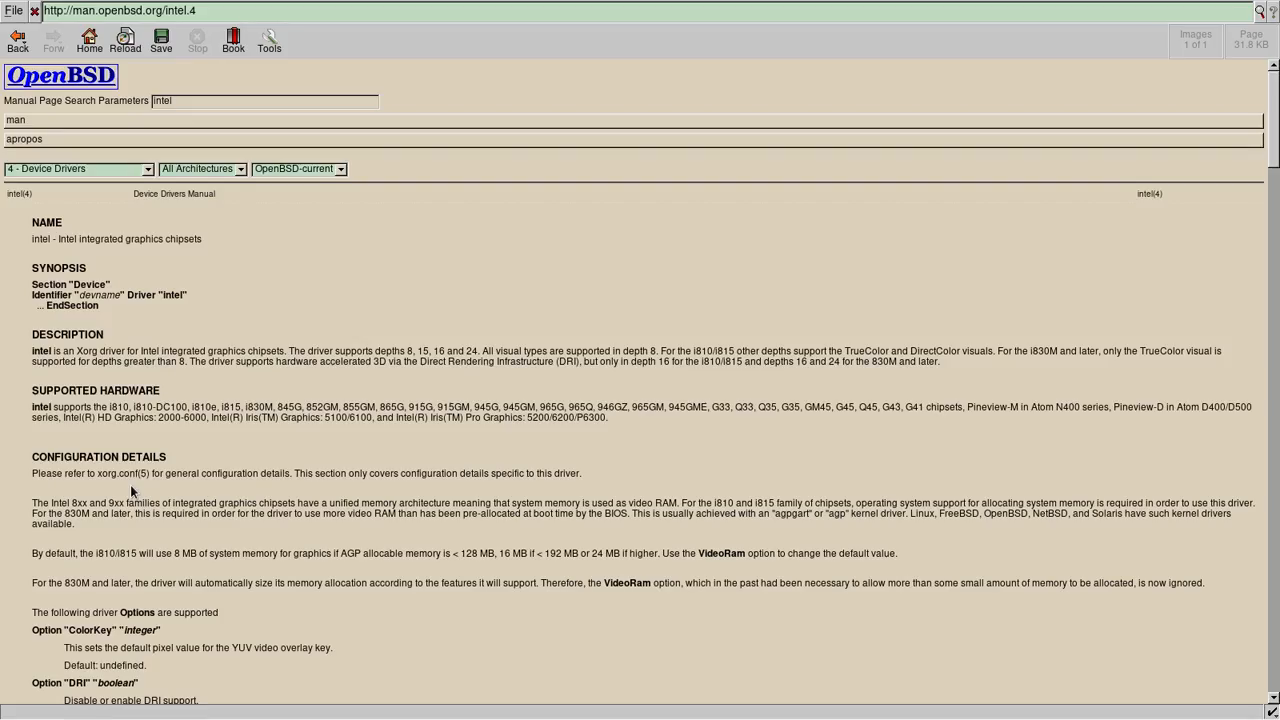
scroll(down, 3)
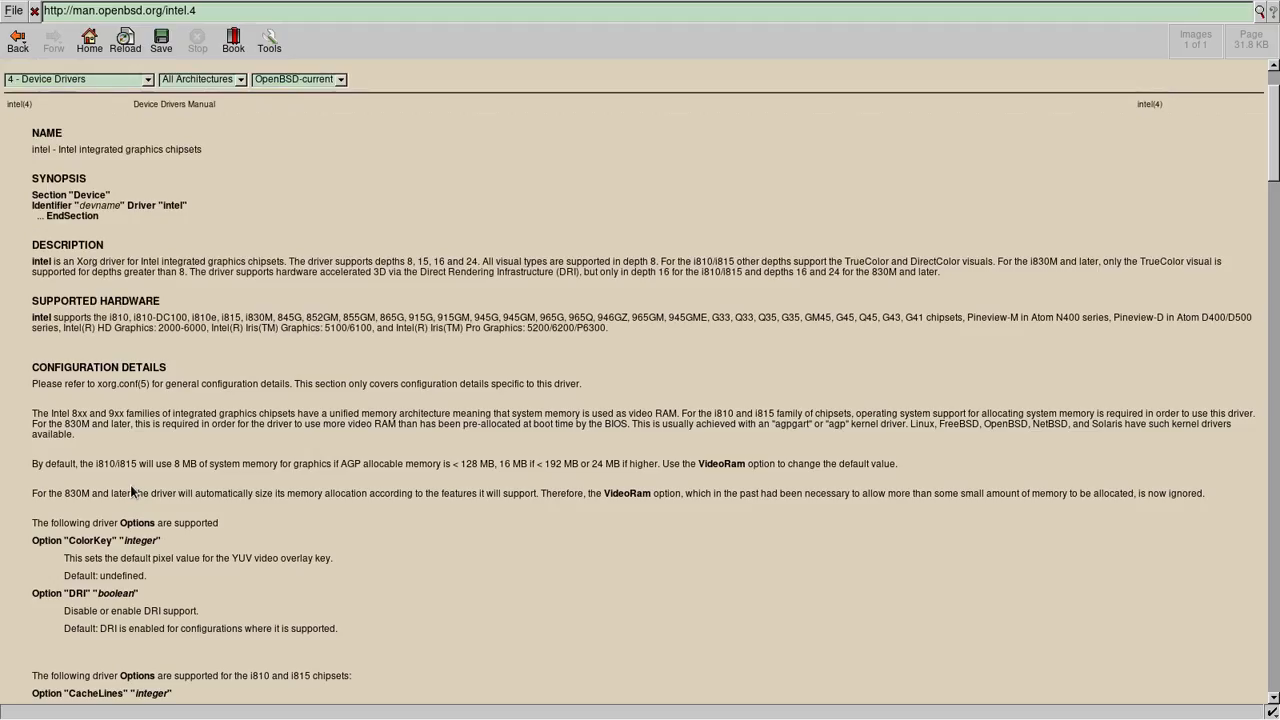
click(17, 38)
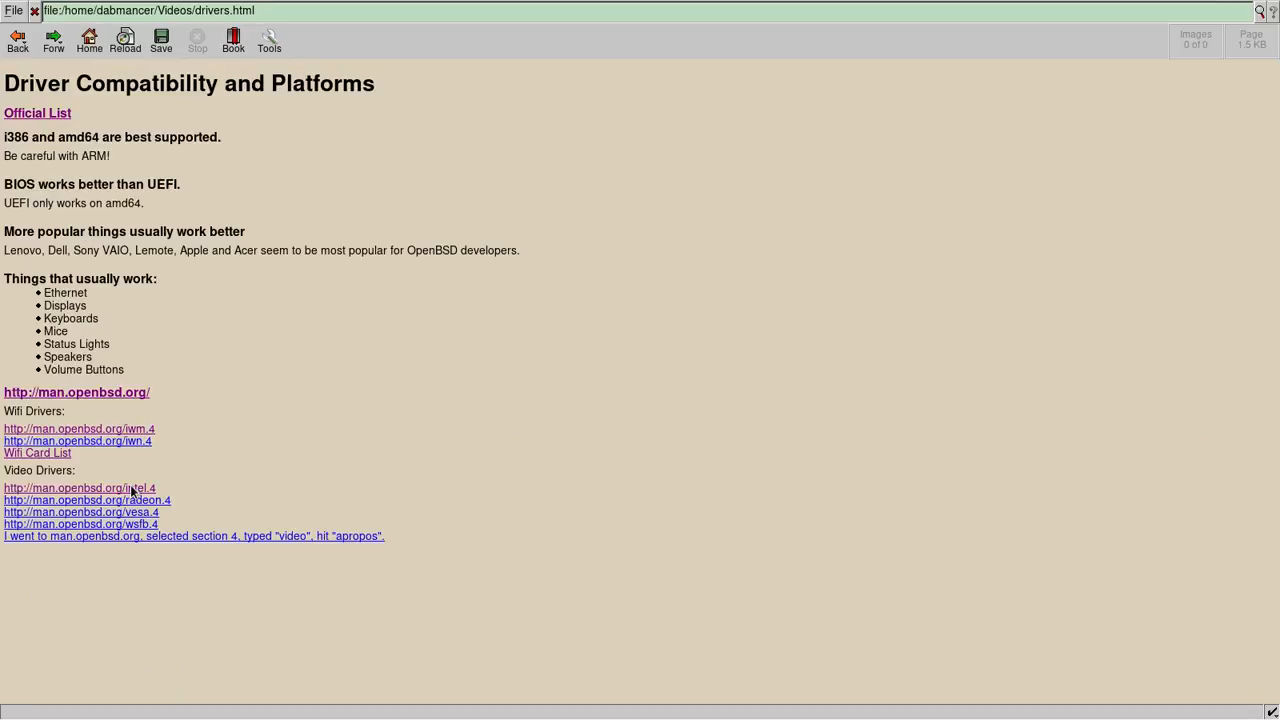
click(86, 500)
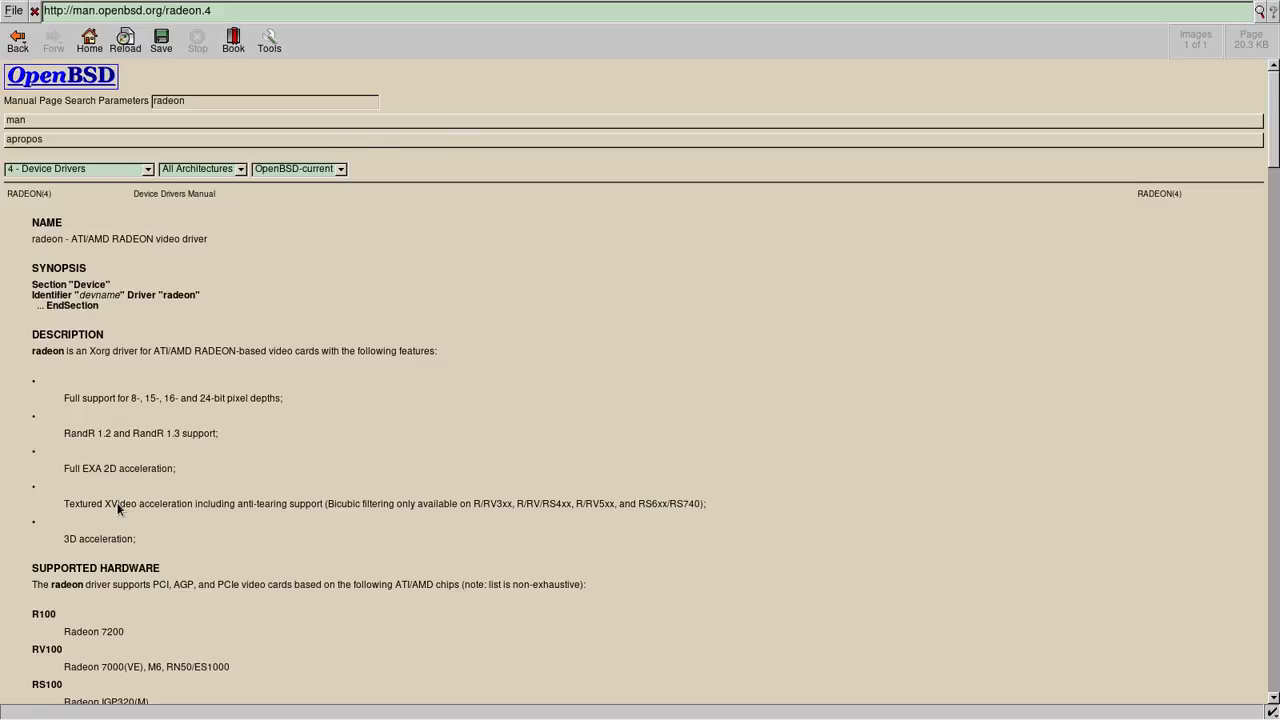
click(17, 40)
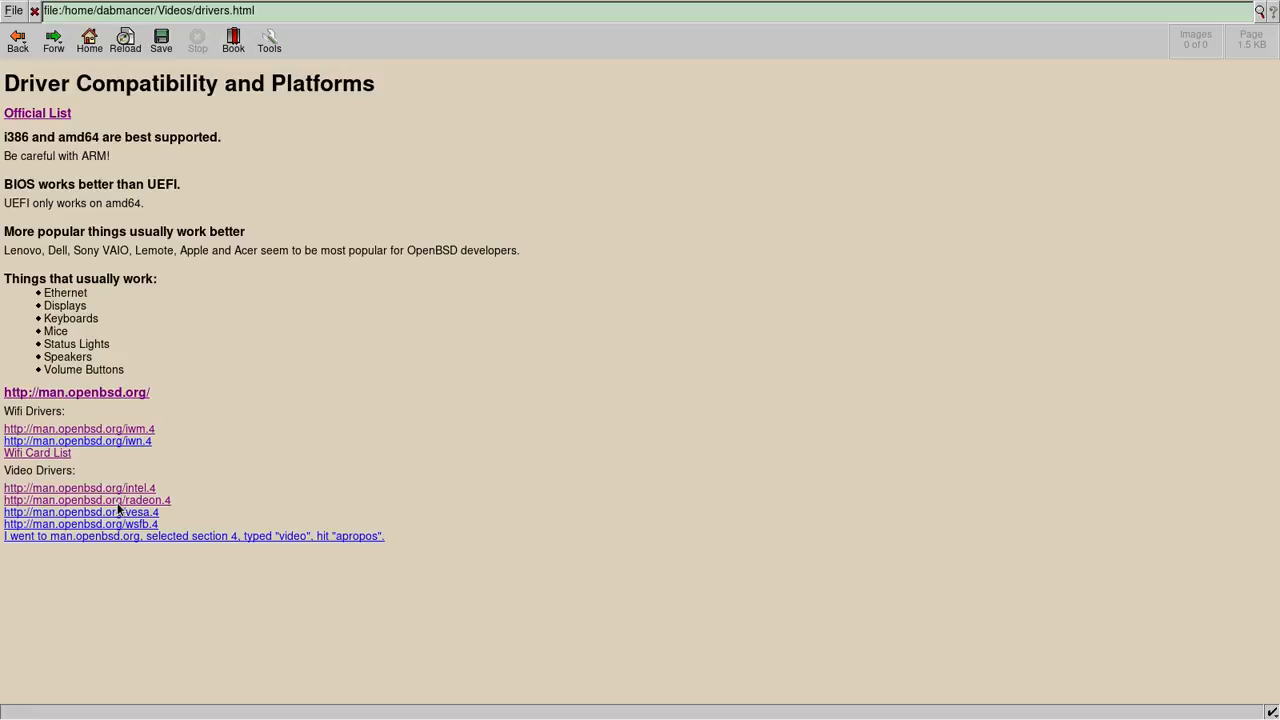
mouse_move(82, 512)
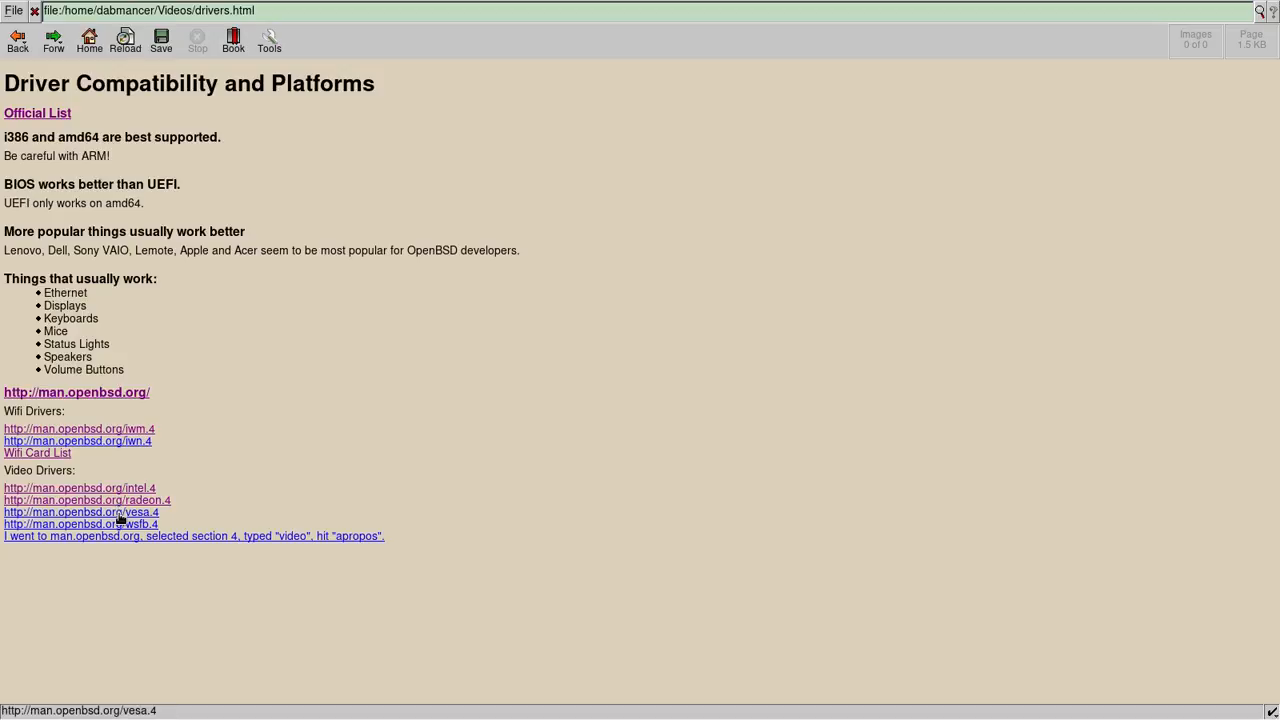
- View the vesa(4) and wsfb(4) manual pages, ending on the drivers slide
click(81, 511)
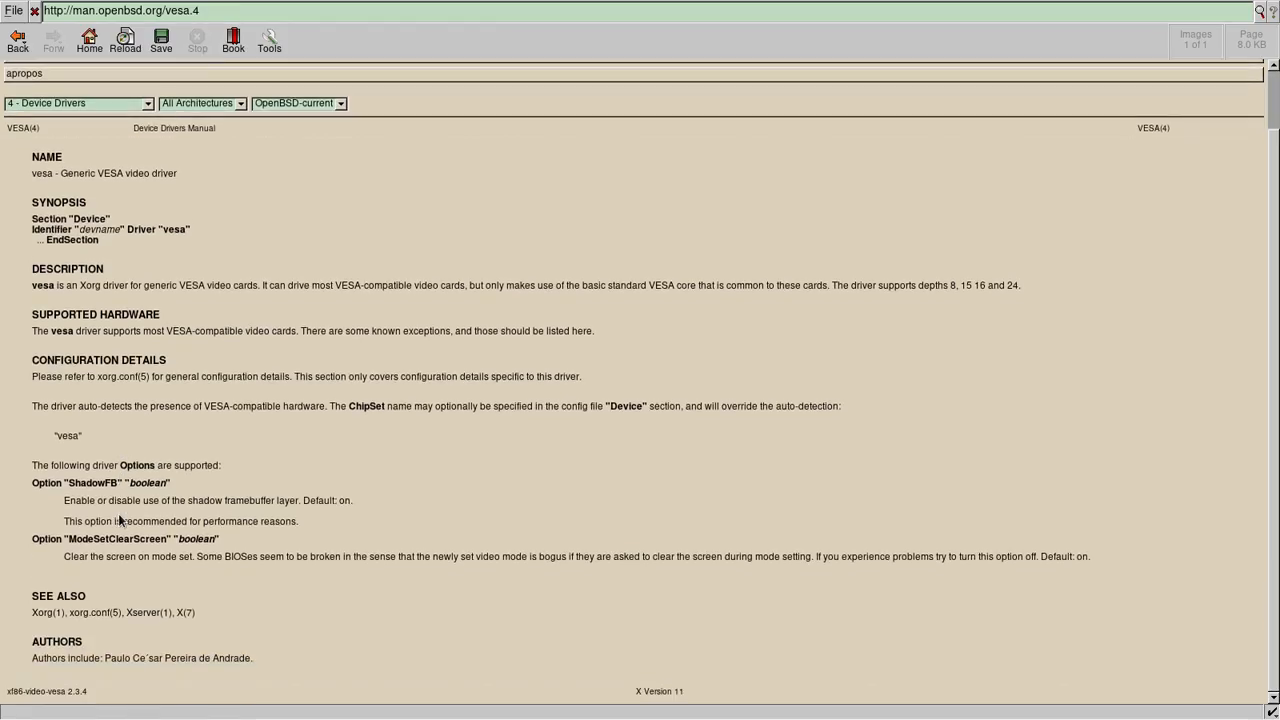
click(17, 38)
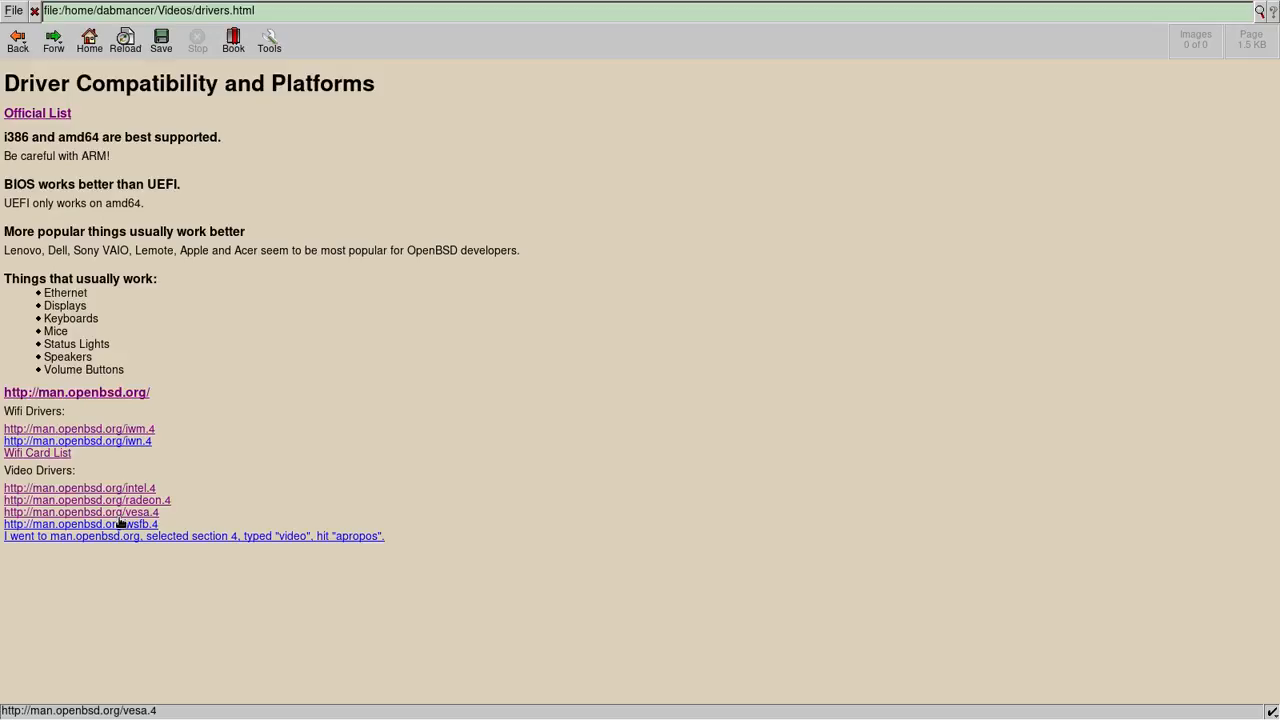
click(79, 524)
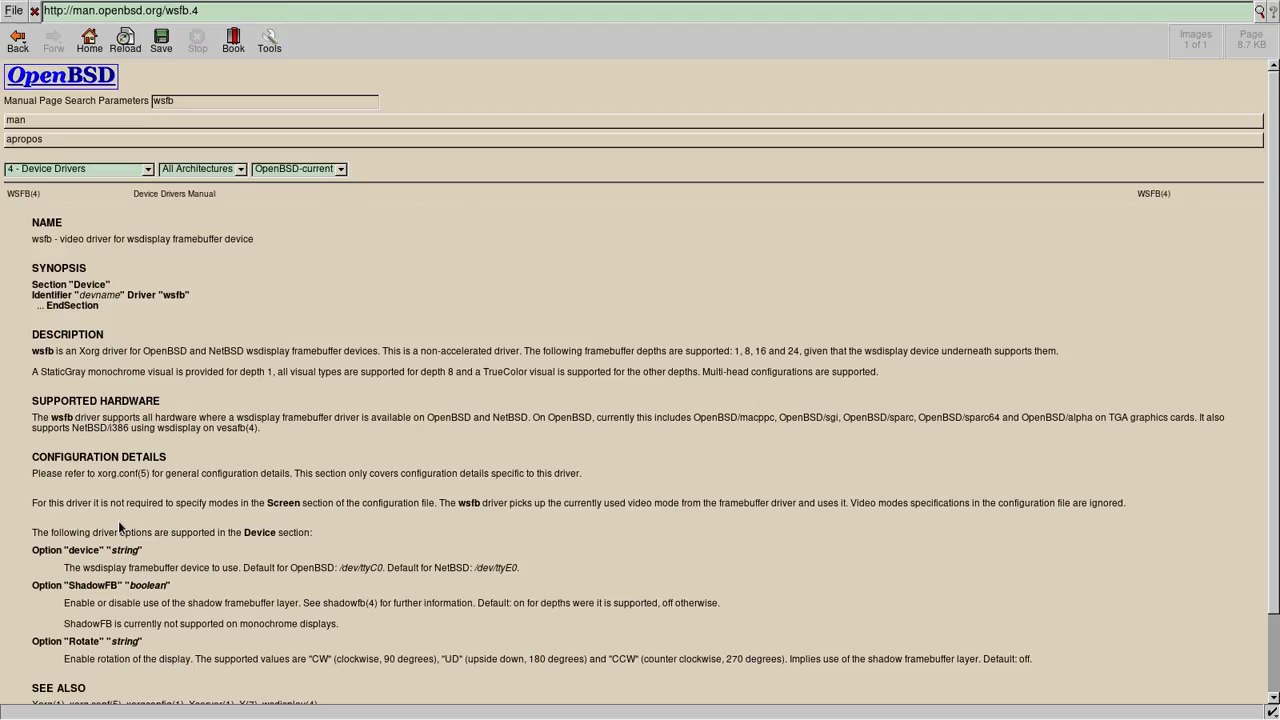
click(17, 37)
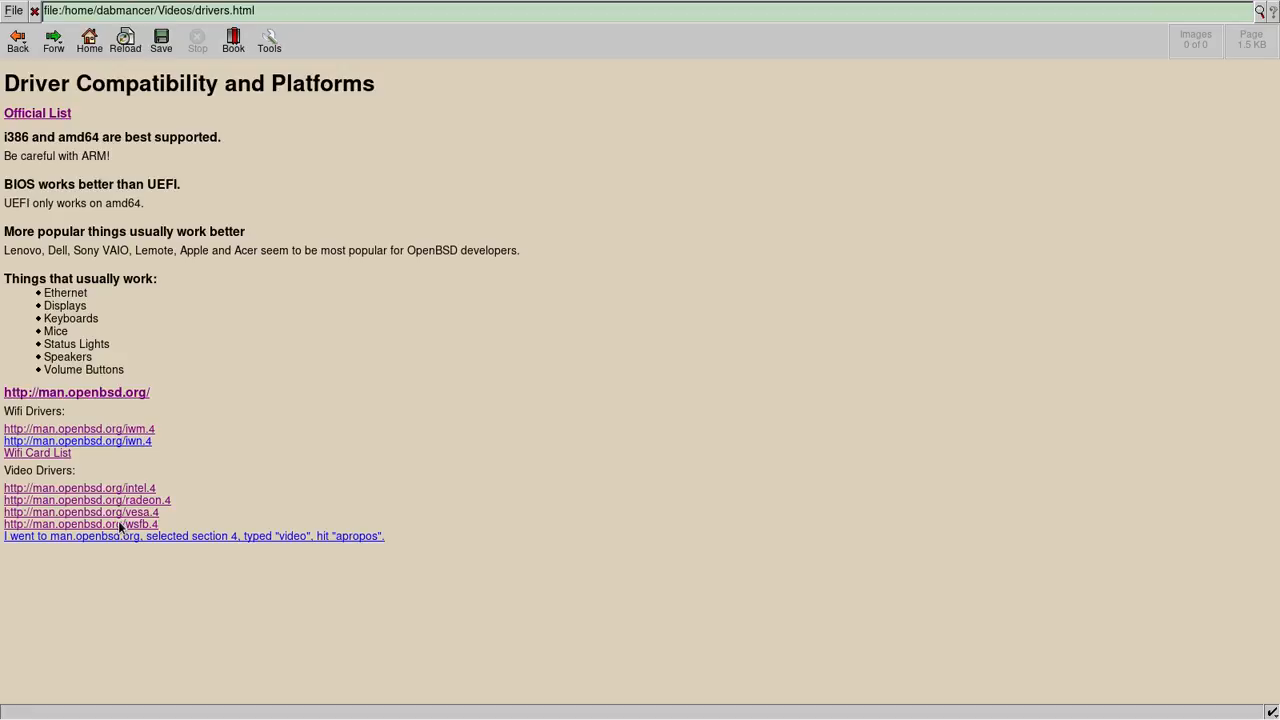
mouse_move(120, 530)
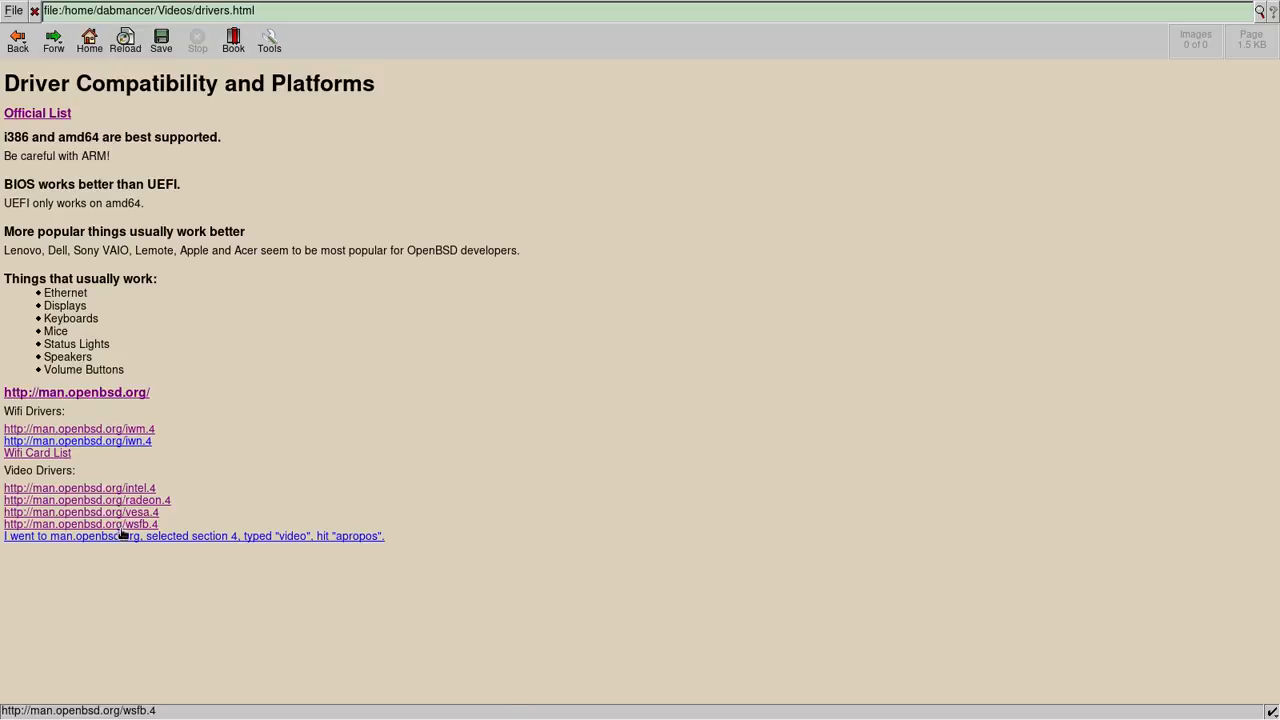
mouse_move(128, 528)
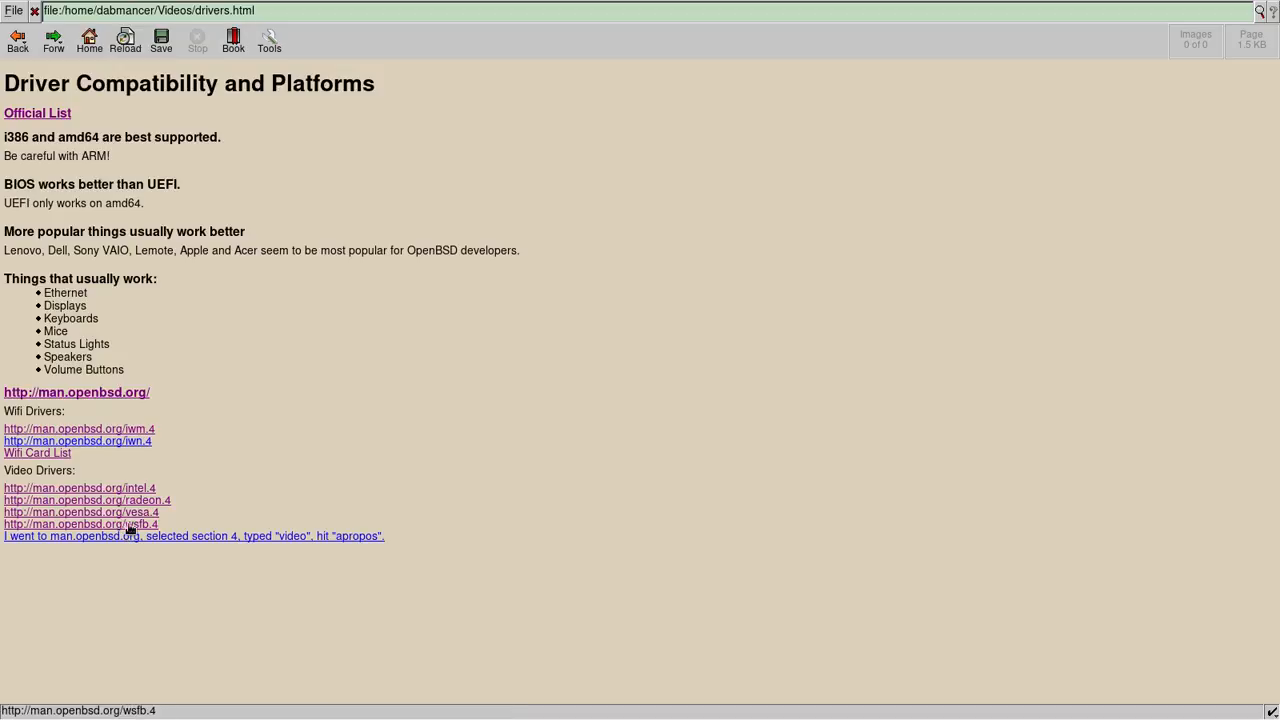
mouse_move(256, 561)
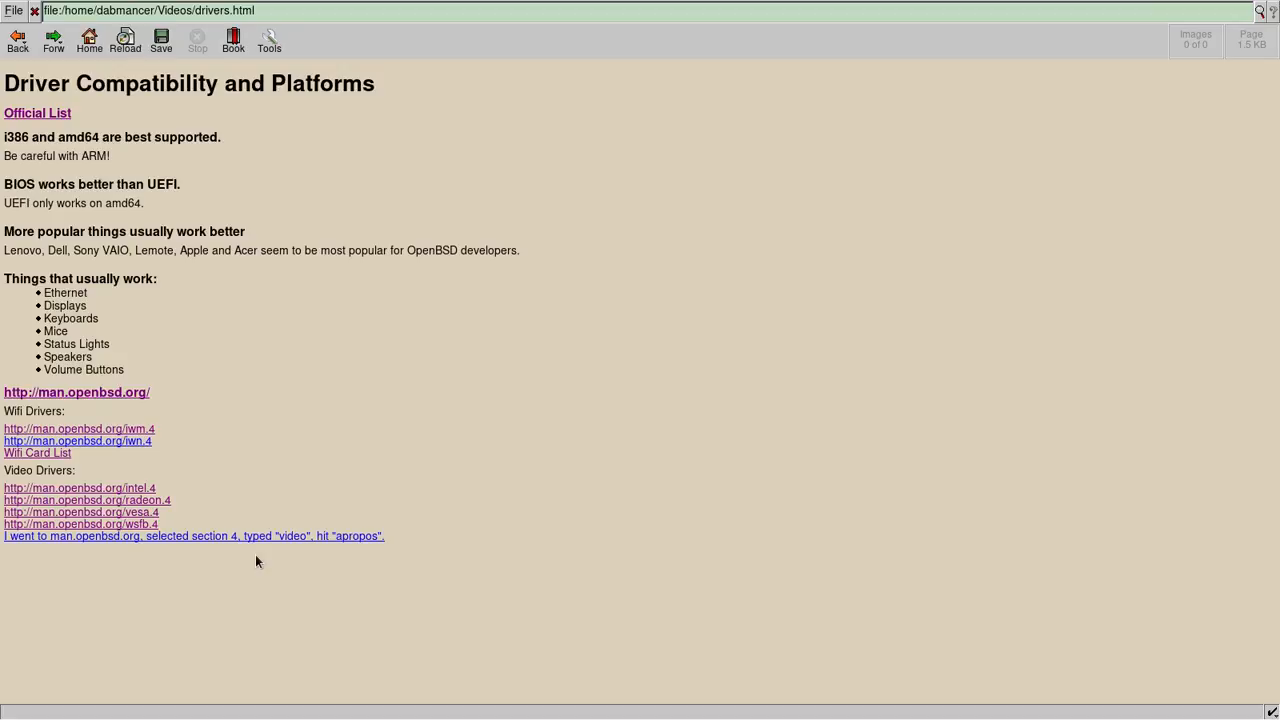
mouse_move(180, 405)
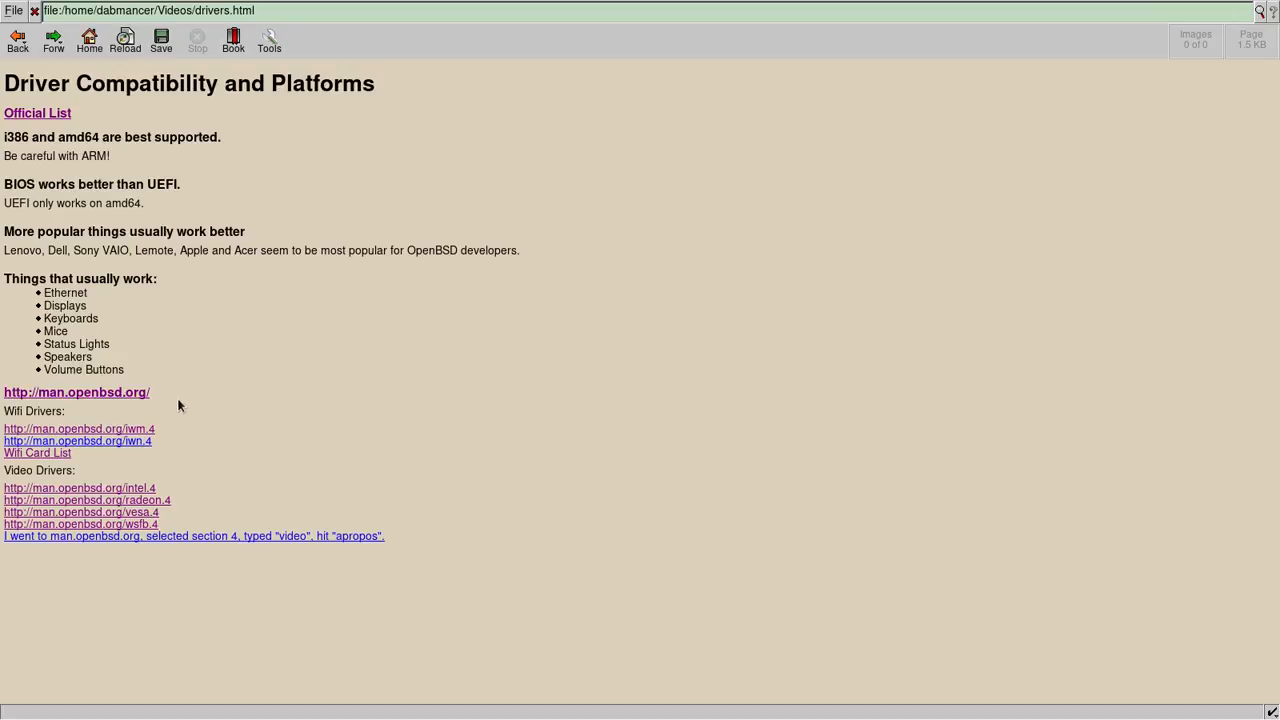
mouse_move(105, 469)
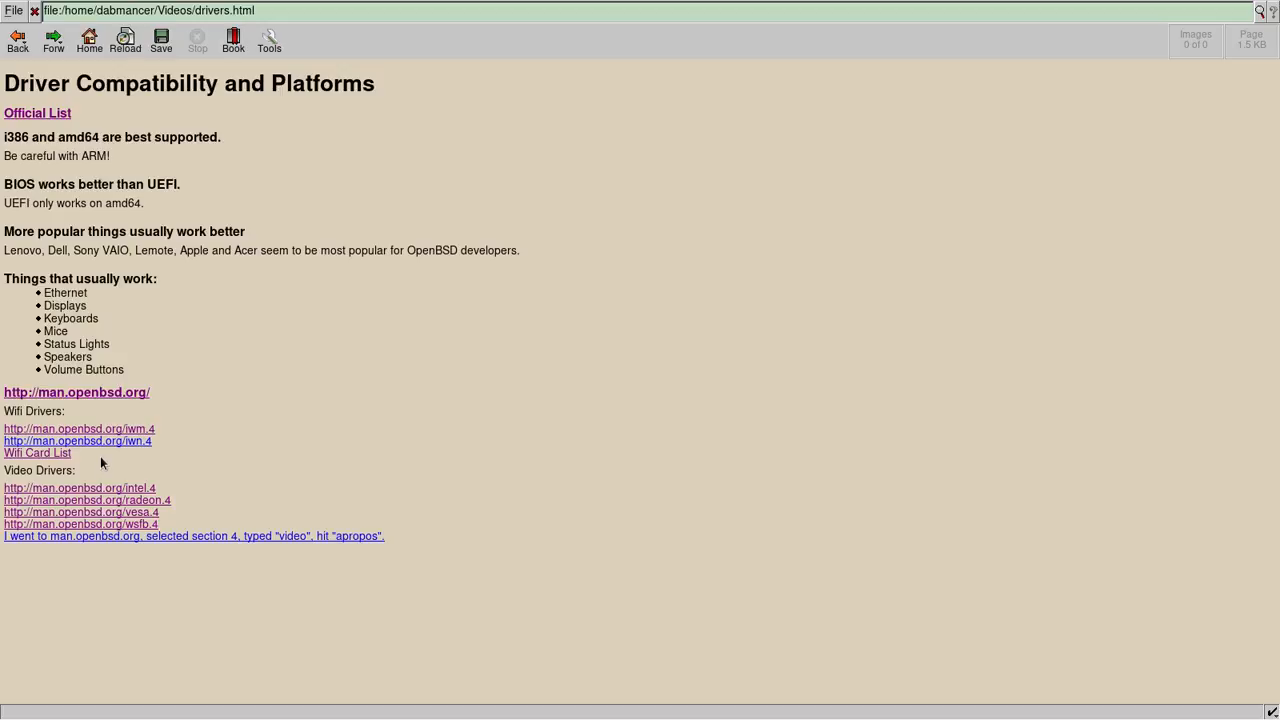
mouse_move(73, 147)
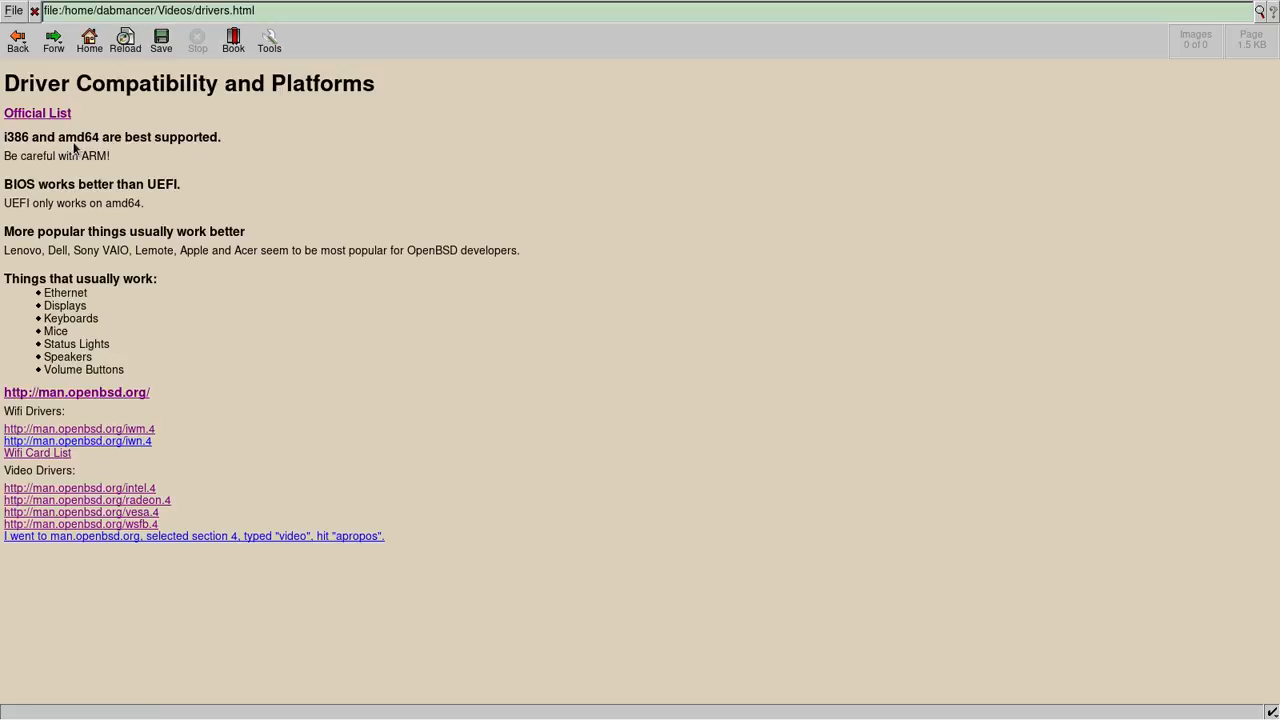
mouse_move(346, 351)
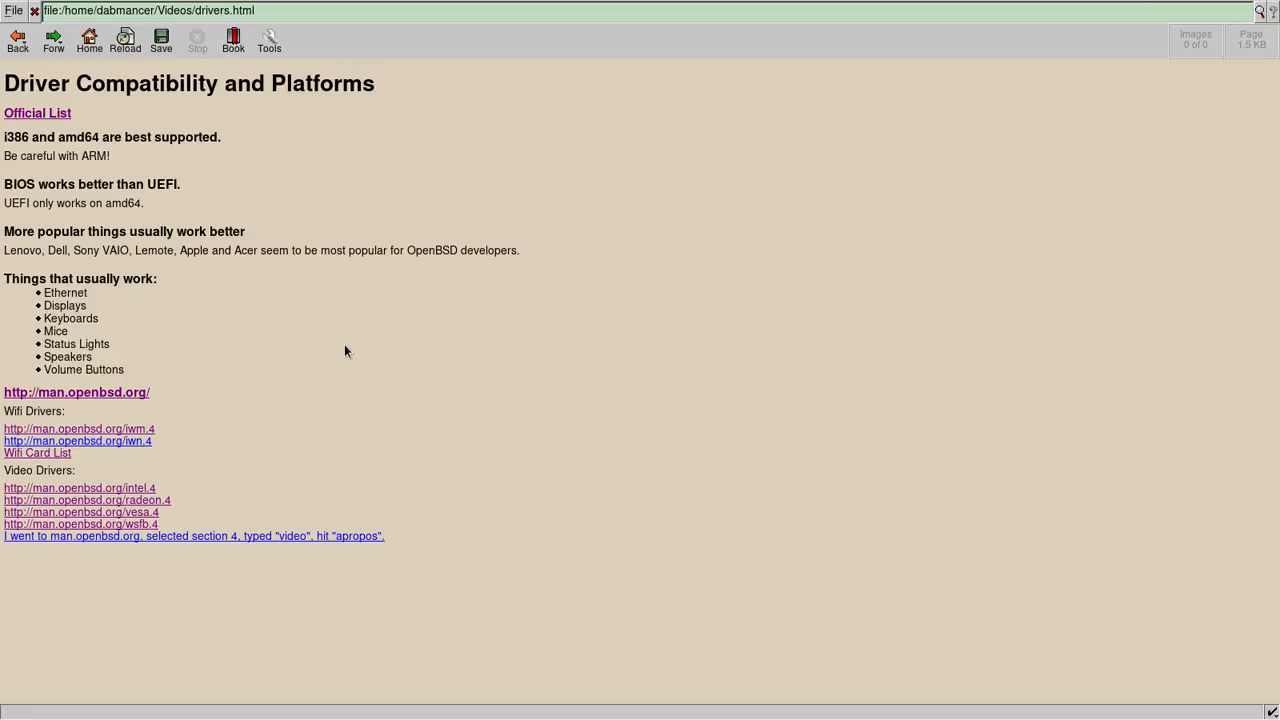
mouse_move(253, 536)
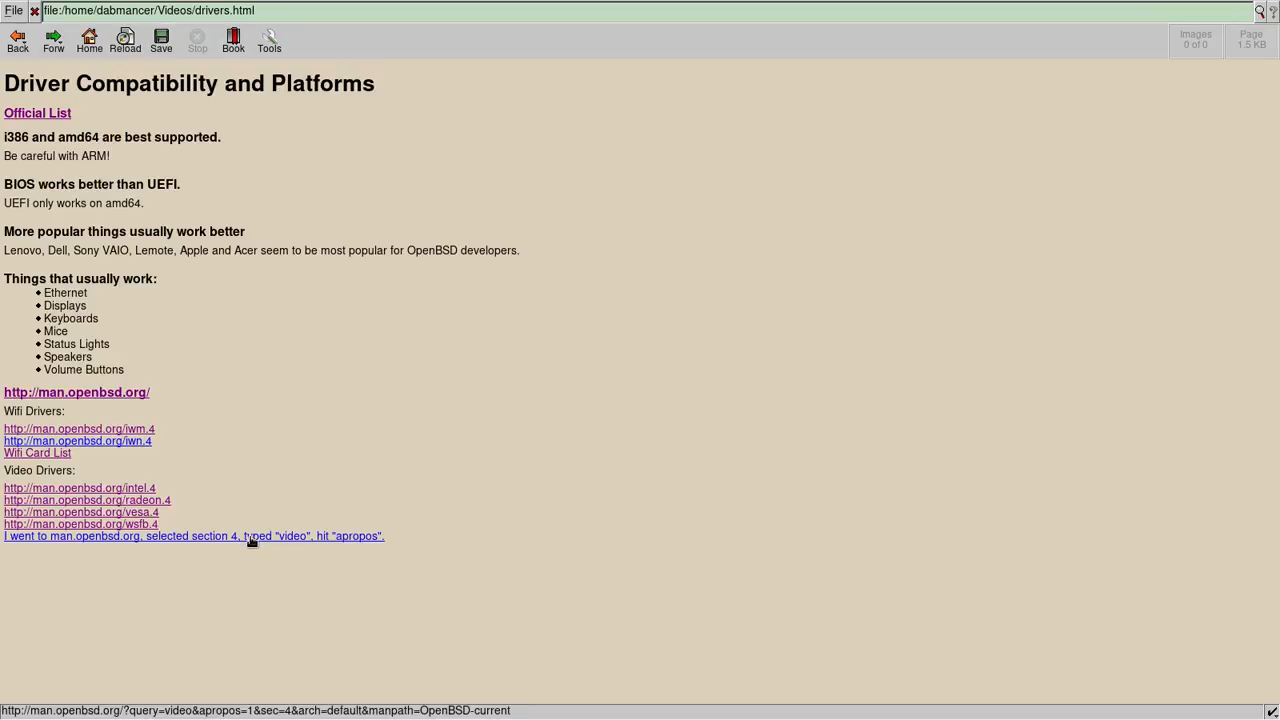
- Load the section 4 'video' apropos results, acpivideo through wsudl
click(193, 536)
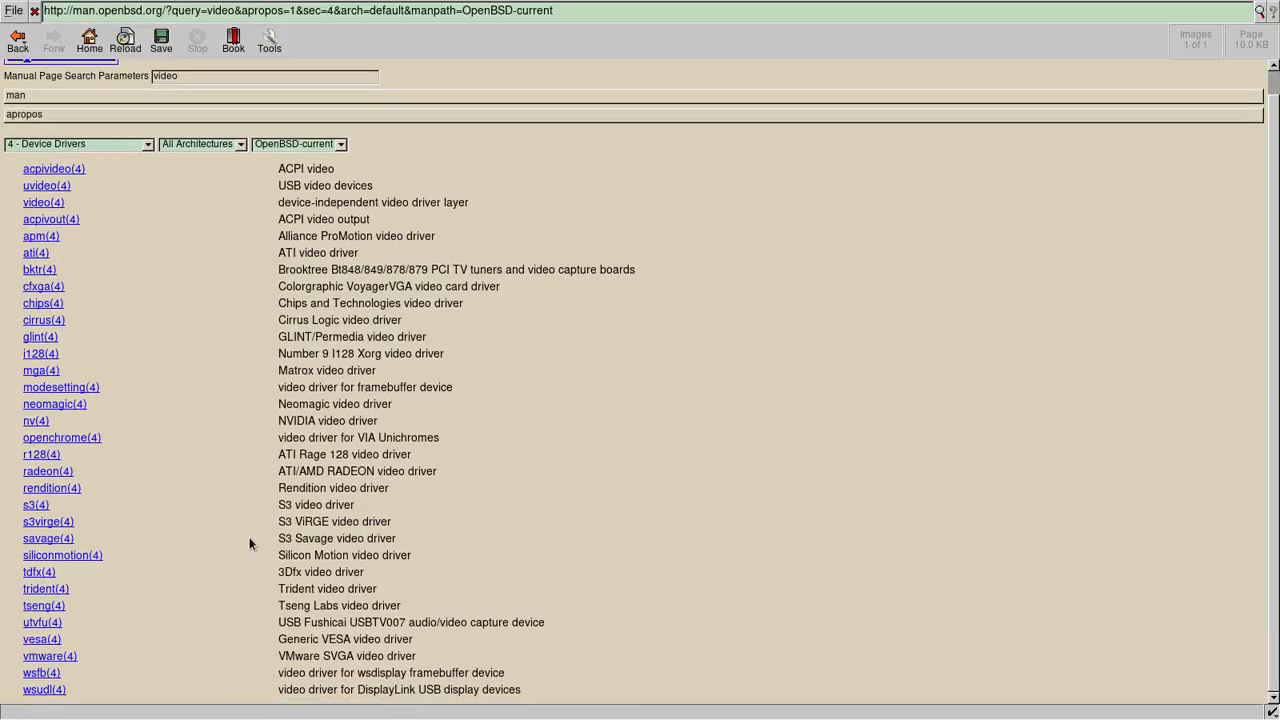
scroll(up, 3)
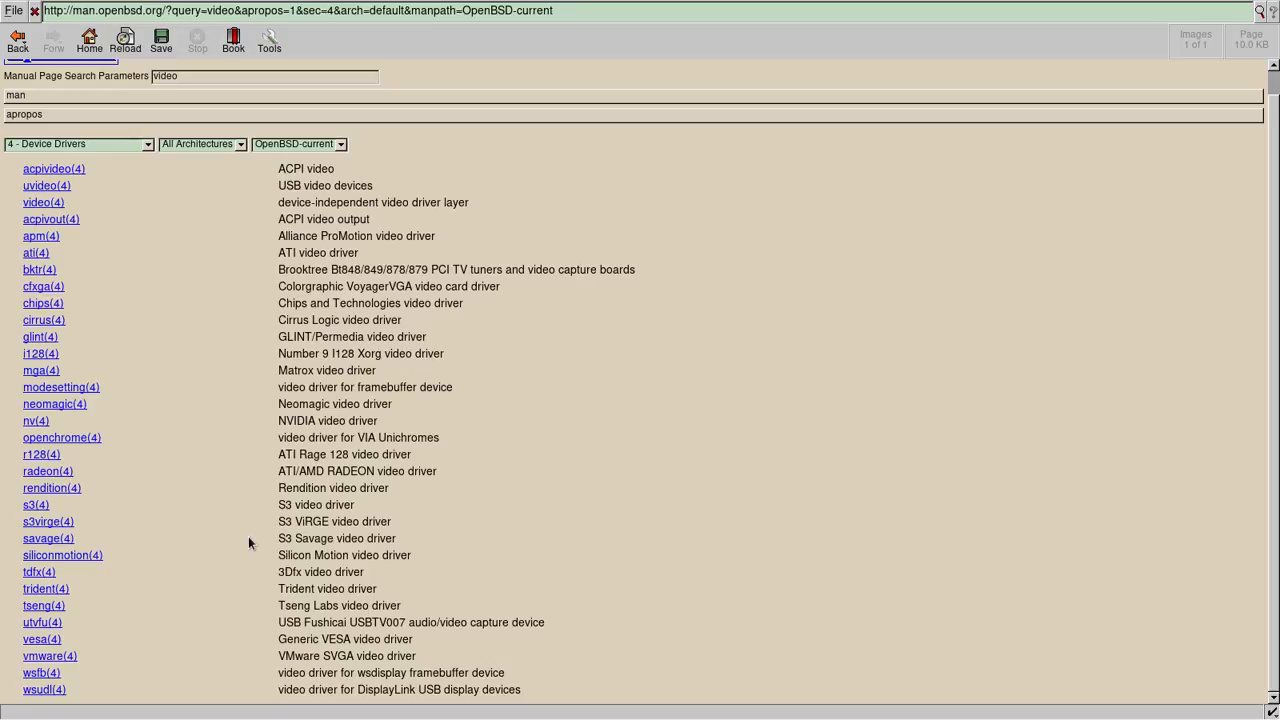
mouse_move(35, 421)
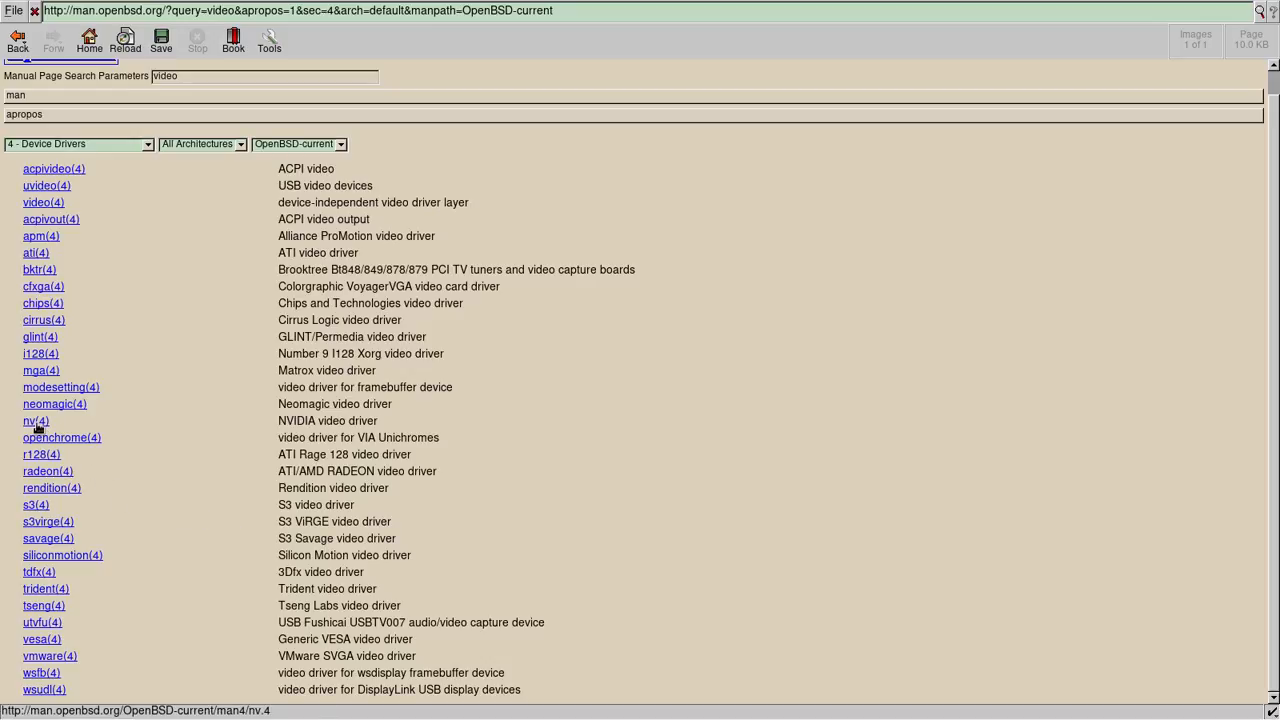
- Read the nv(4) NVIDIA driver's supported hardware, then go back to the 'video' results
click(31, 420)
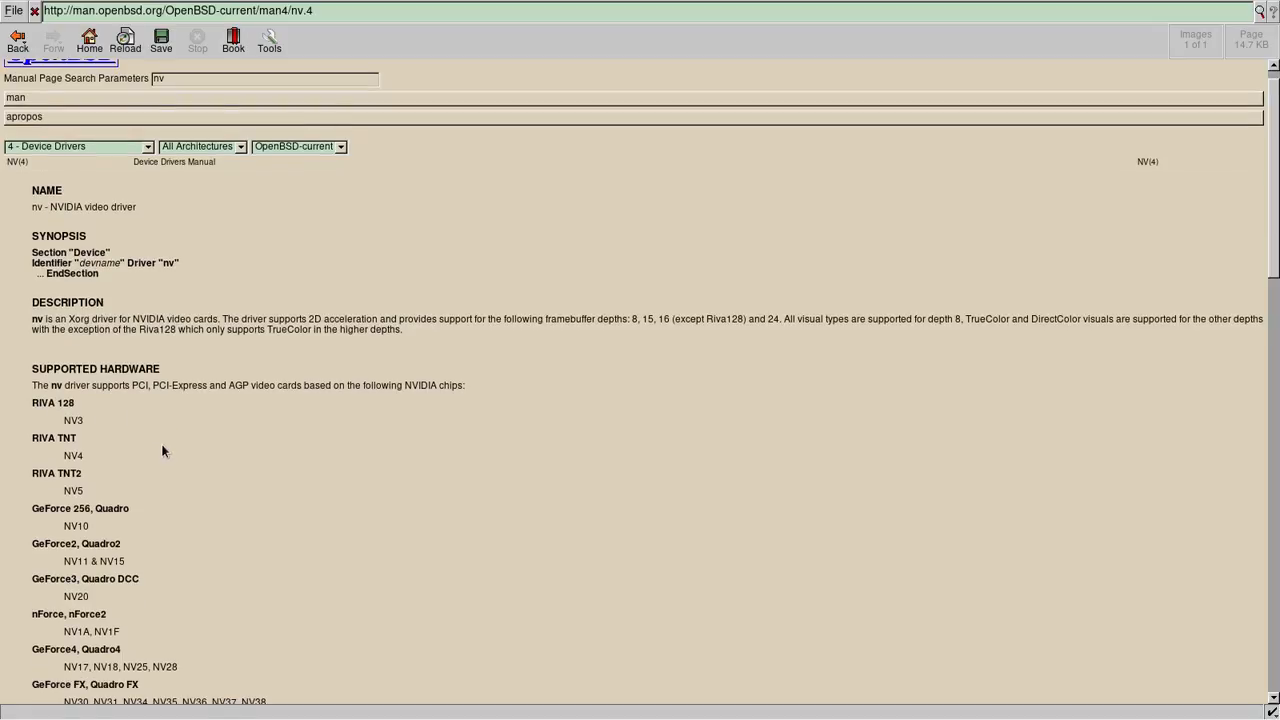
scroll(down, 3)
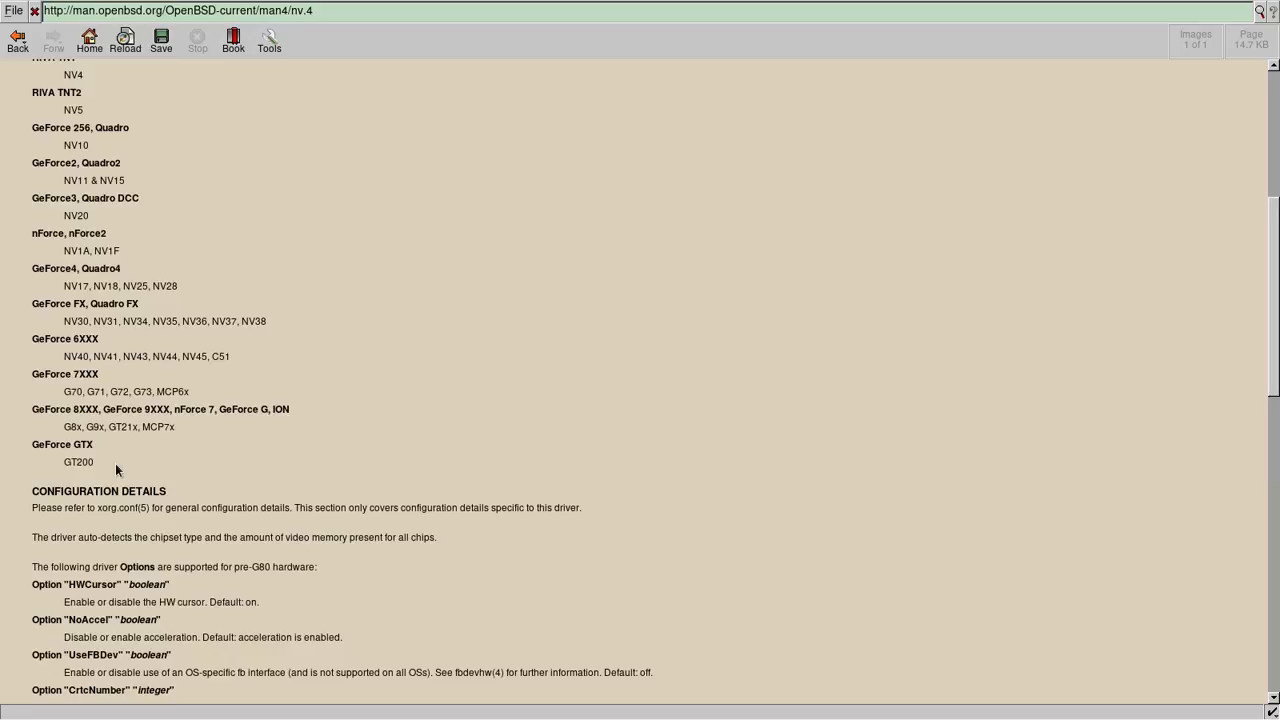
click(17, 40)
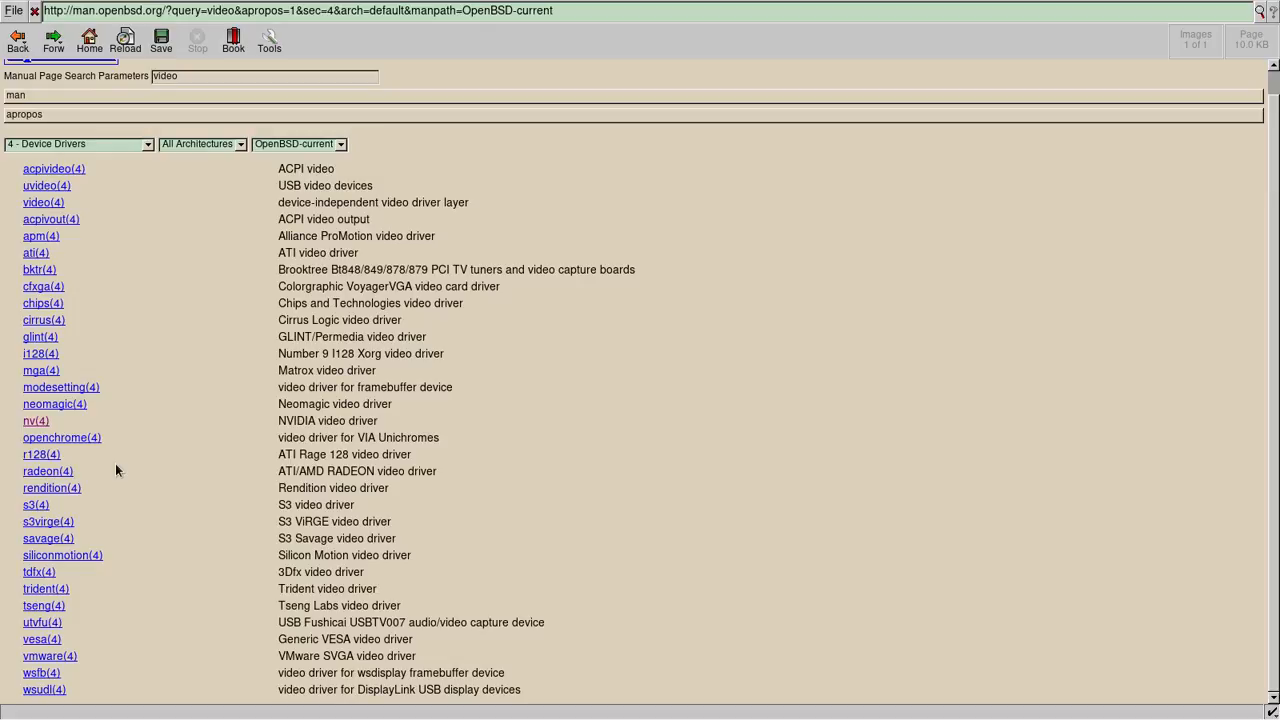
mouse_move(180, 644)
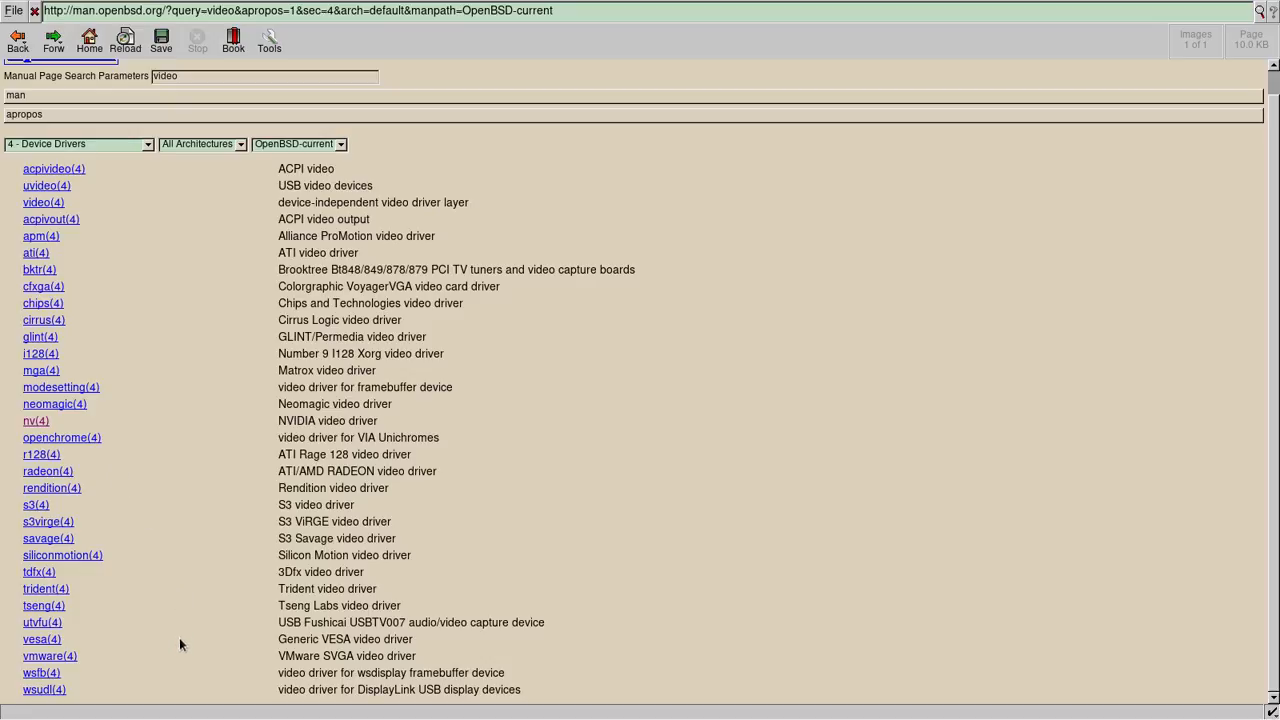
mouse_move(196, 610)
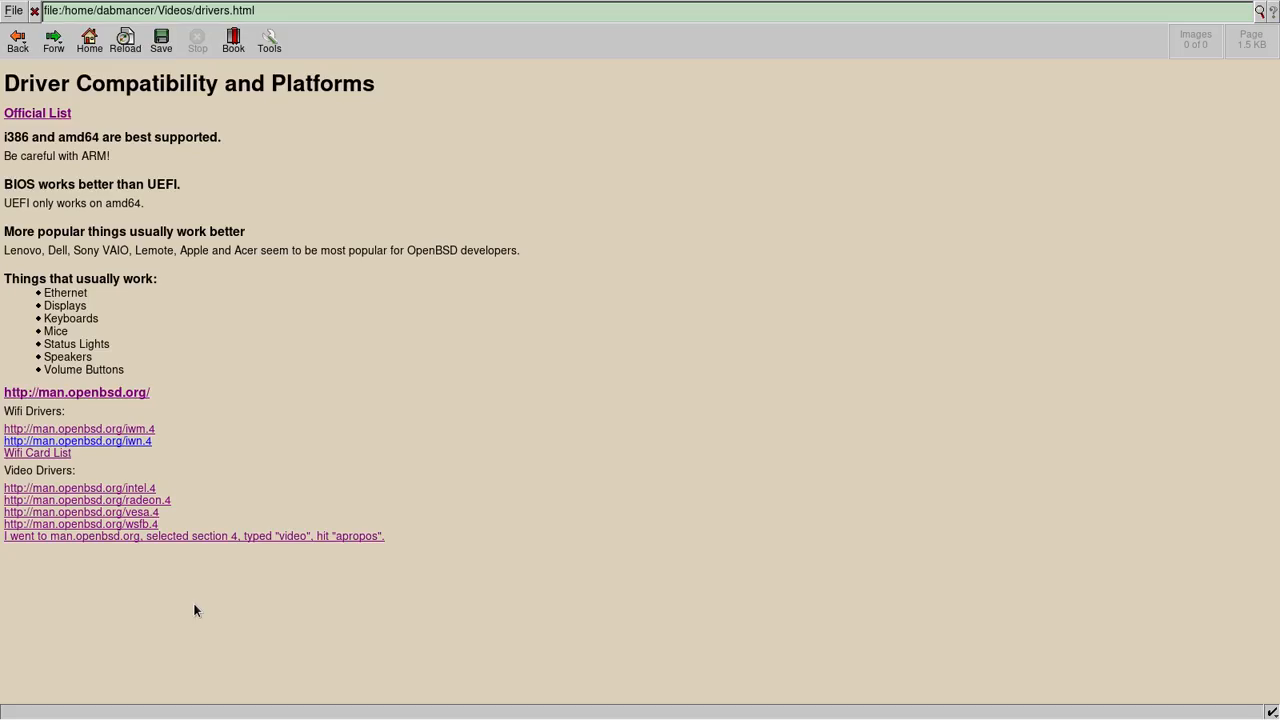
mouse_move(203, 307)
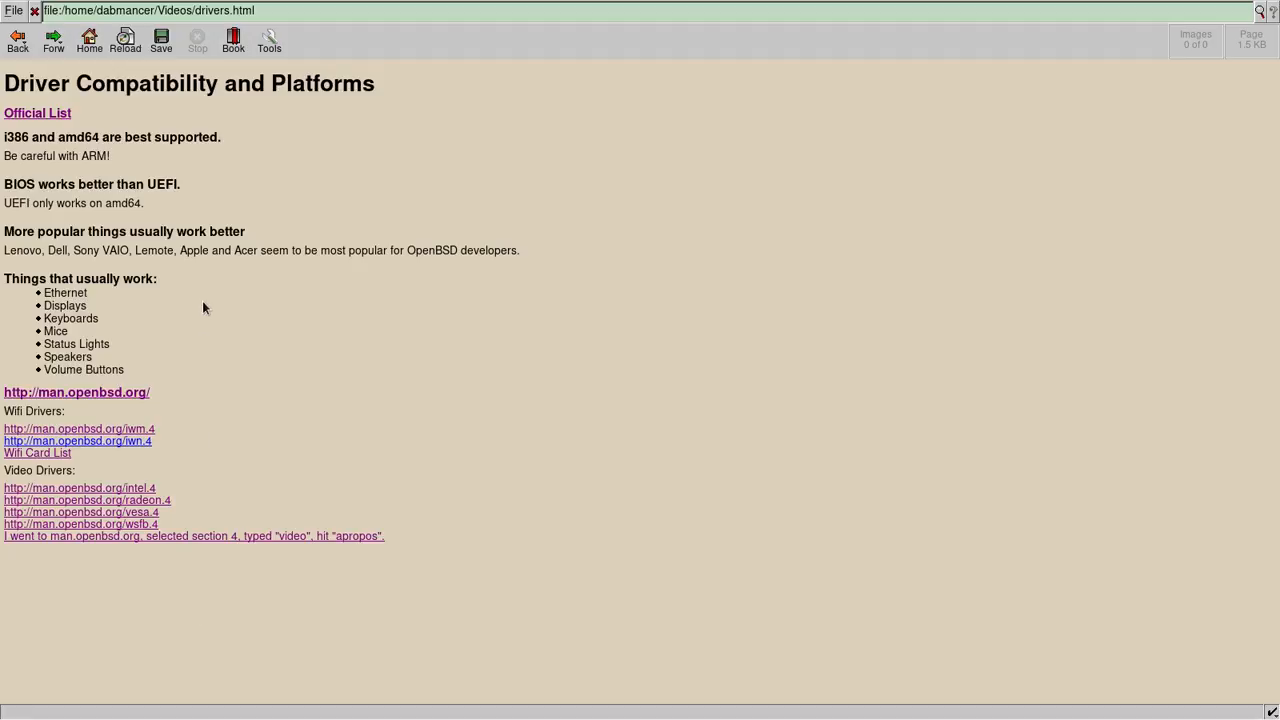